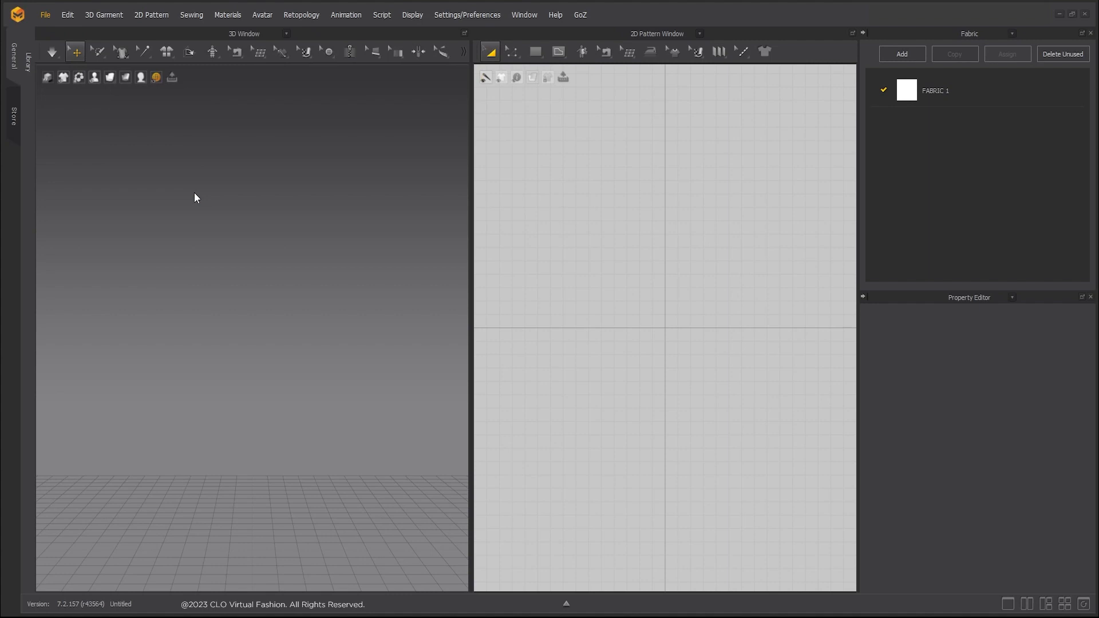
# Import the koi body Alembic animation, then play and pause it in real time
pyautogui.click(140, 77)
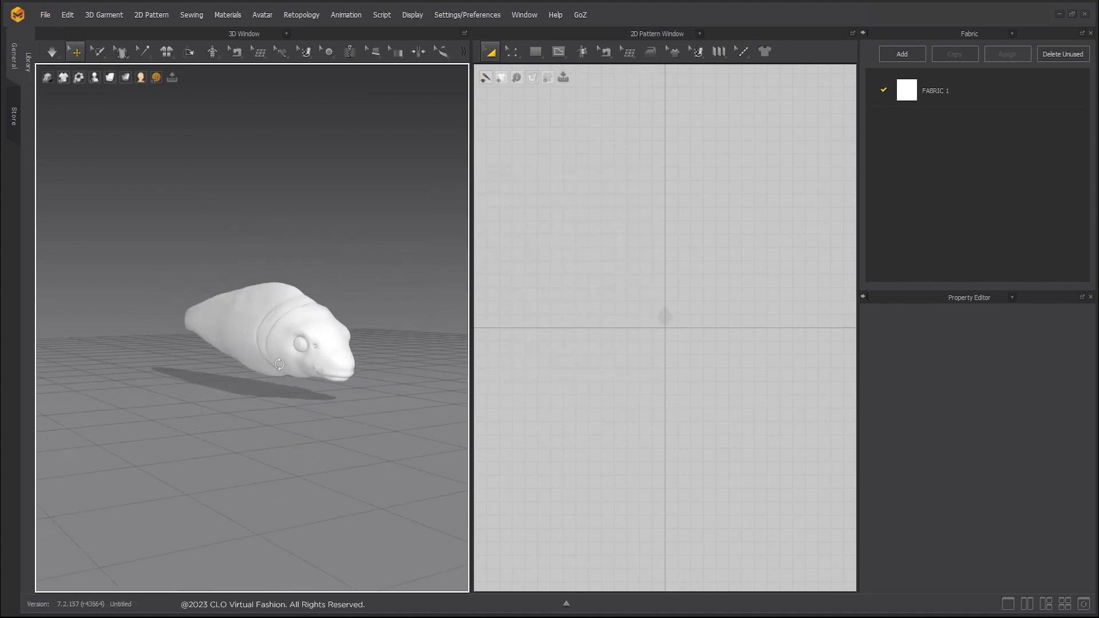
pyautogui.click(346, 13)
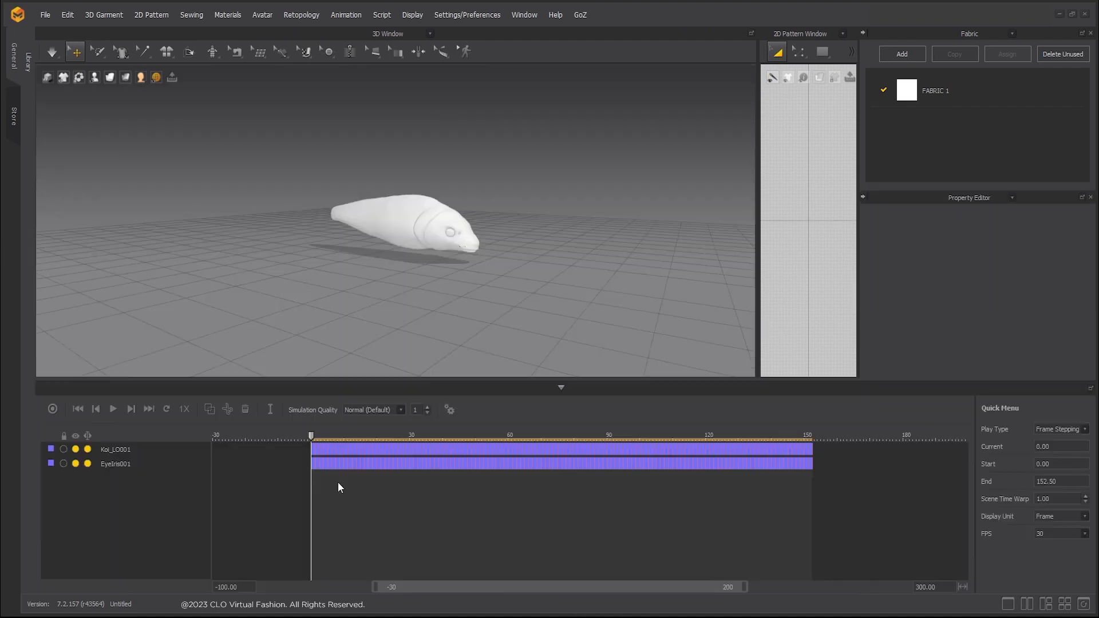
pyautogui.click(112, 409)
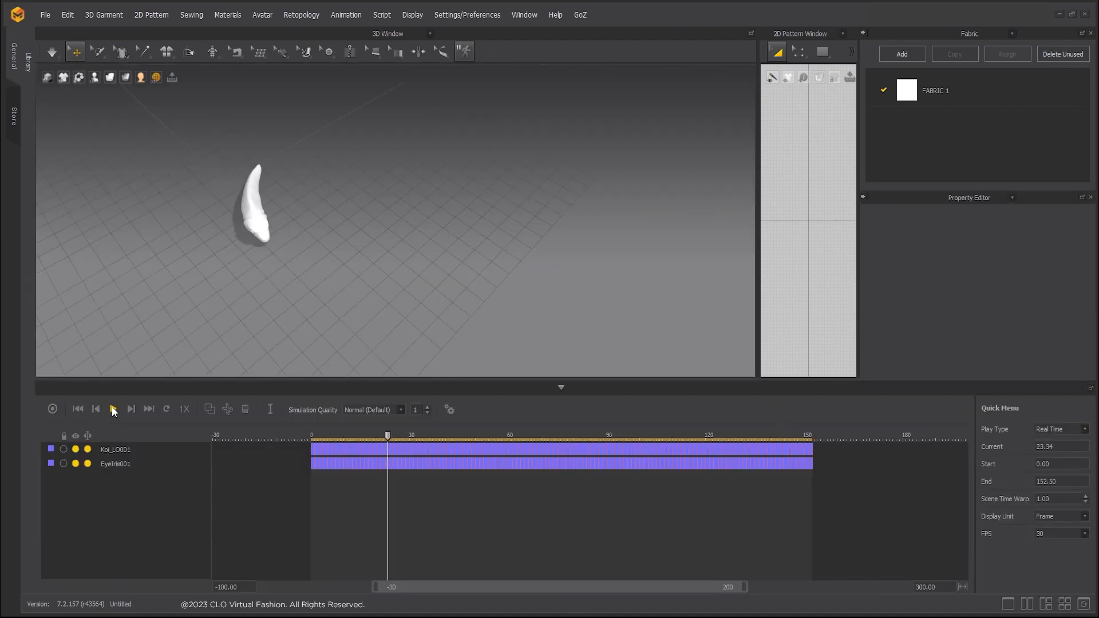
pyautogui.click(112, 409)
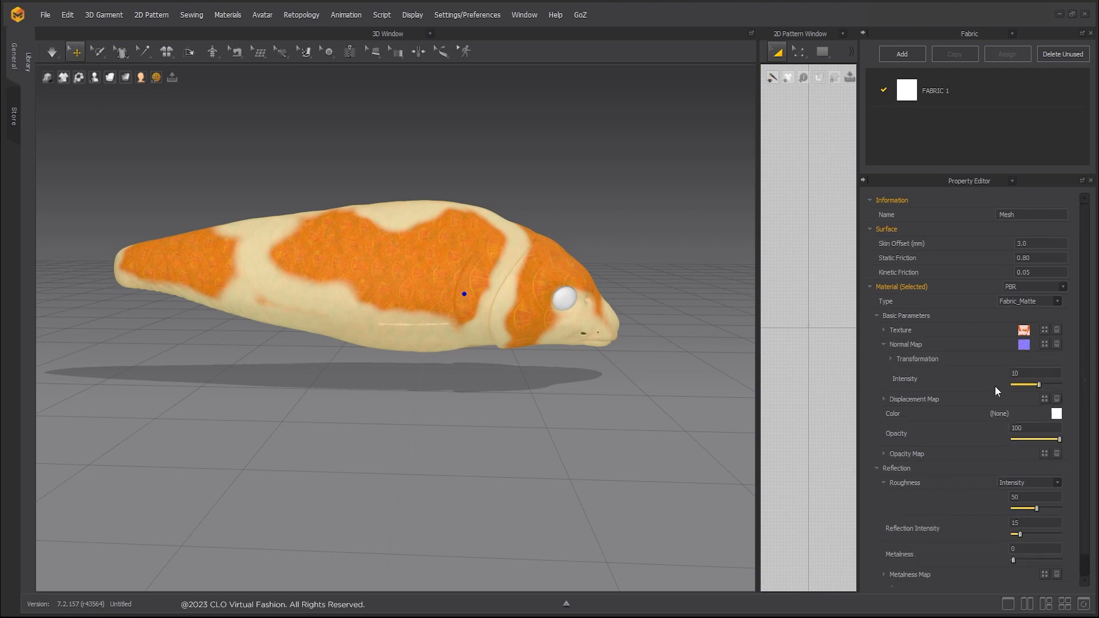
# Set the koi material's Normal Map Intensity to 100 and raise its Metalness
pyautogui.moveTo(1044, 384); pyautogui.dragTo(1058, 384)
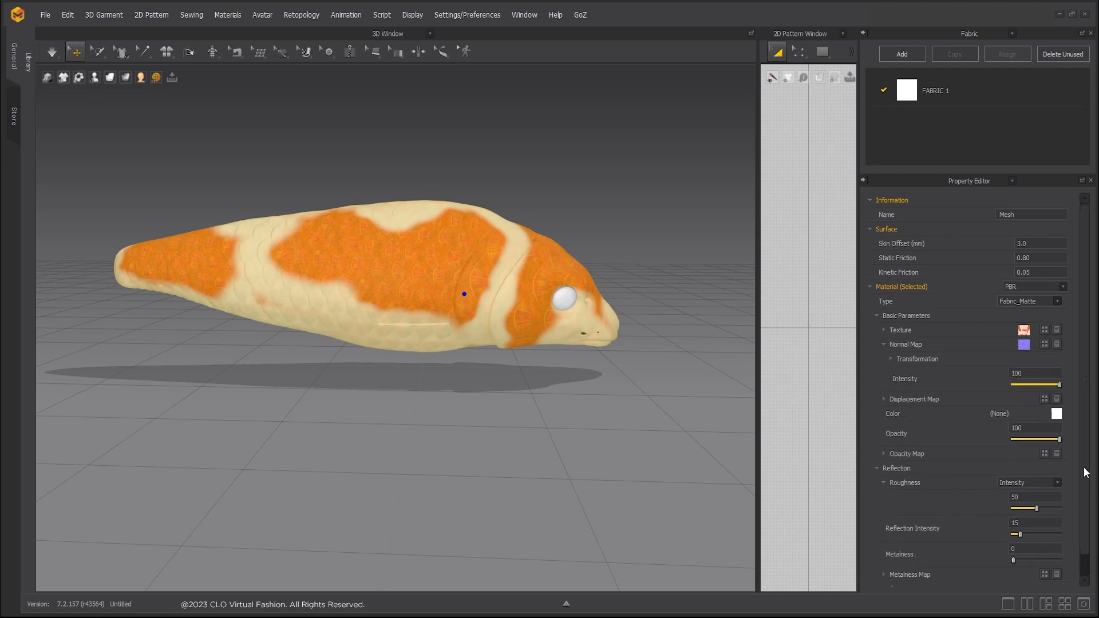
pyautogui.moveTo(1012, 538); pyautogui.dragTo(1039, 538)
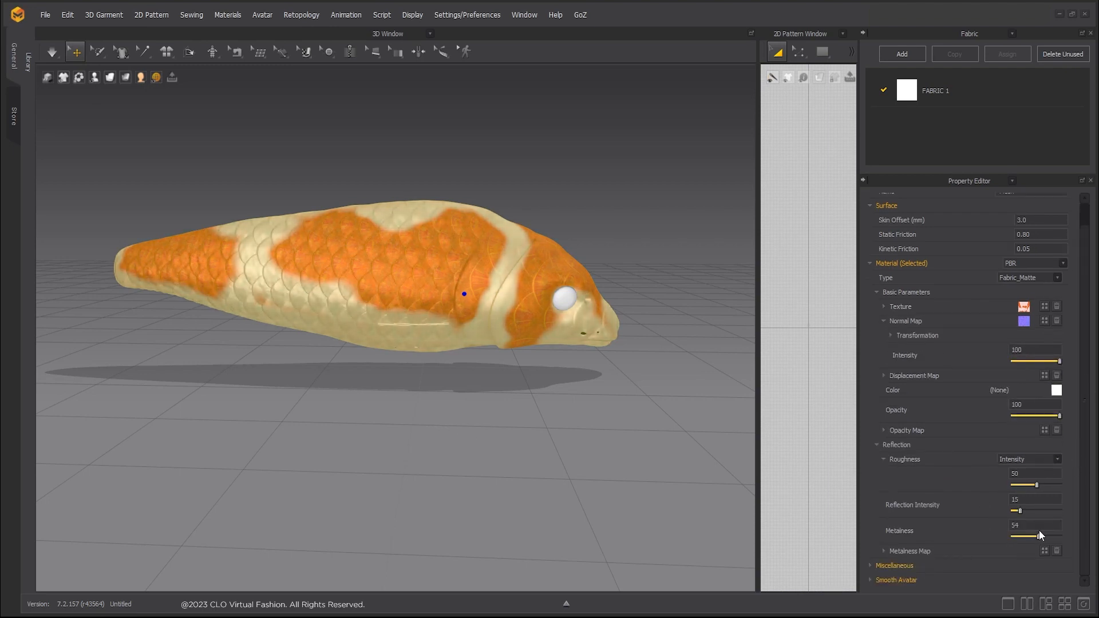
pyautogui.moveTo(1036, 484); pyautogui.dragTo(1031, 484)
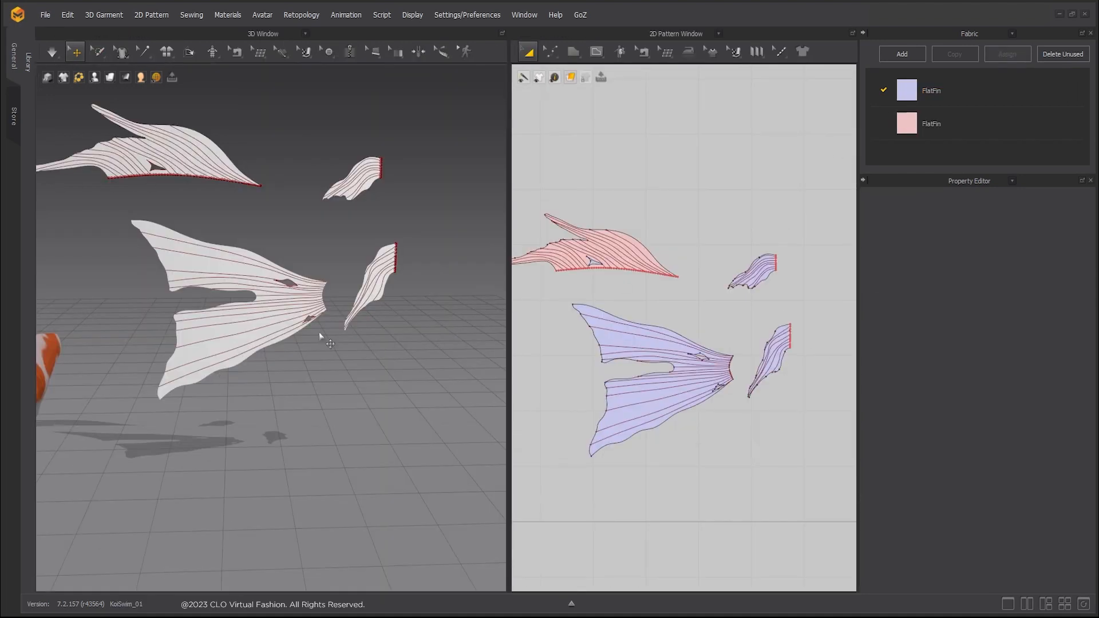
# Open the KoiSwim_01 project with the FlatFin fin patterns
pyautogui.click(652, 378)
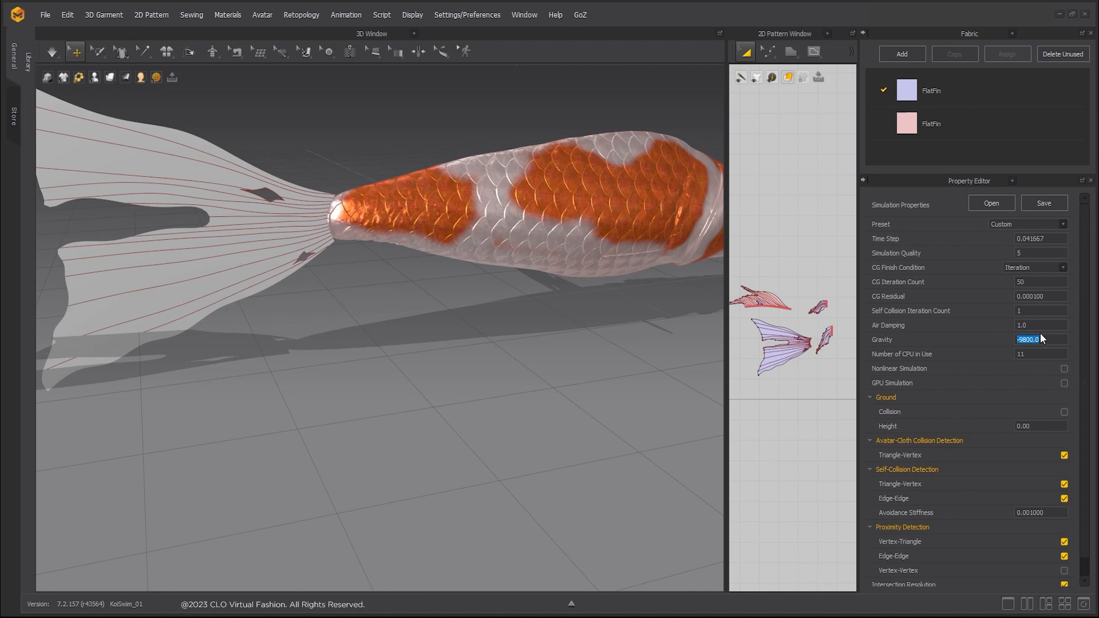
# Enter gravity 400 and air damping 2500 in Simulation Properties
pyautogui.write('40')
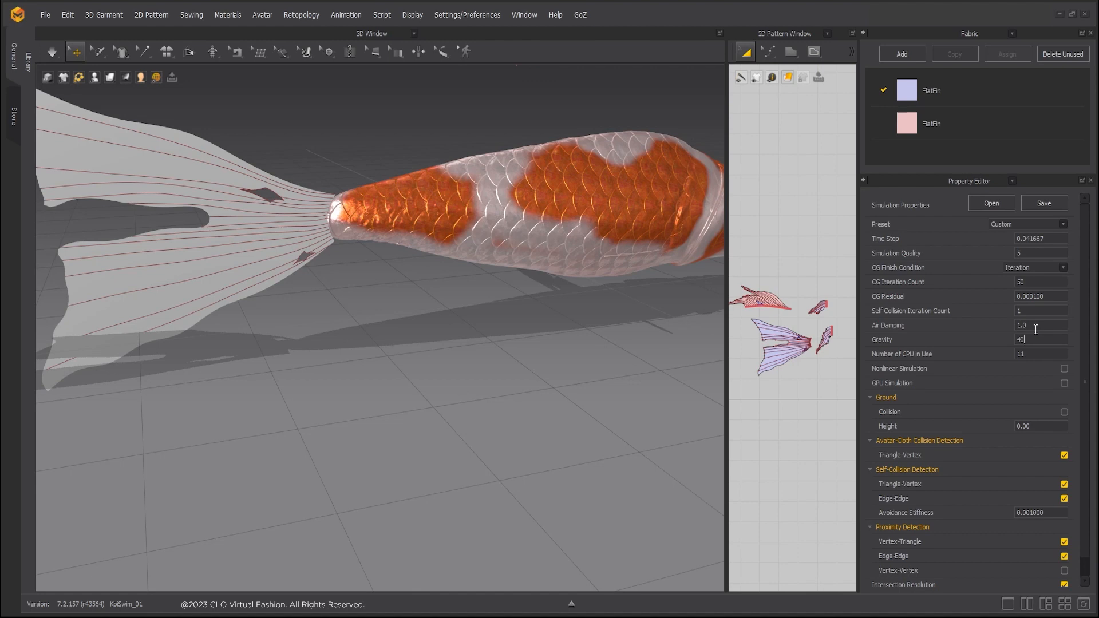
pyautogui.click(1040, 324)
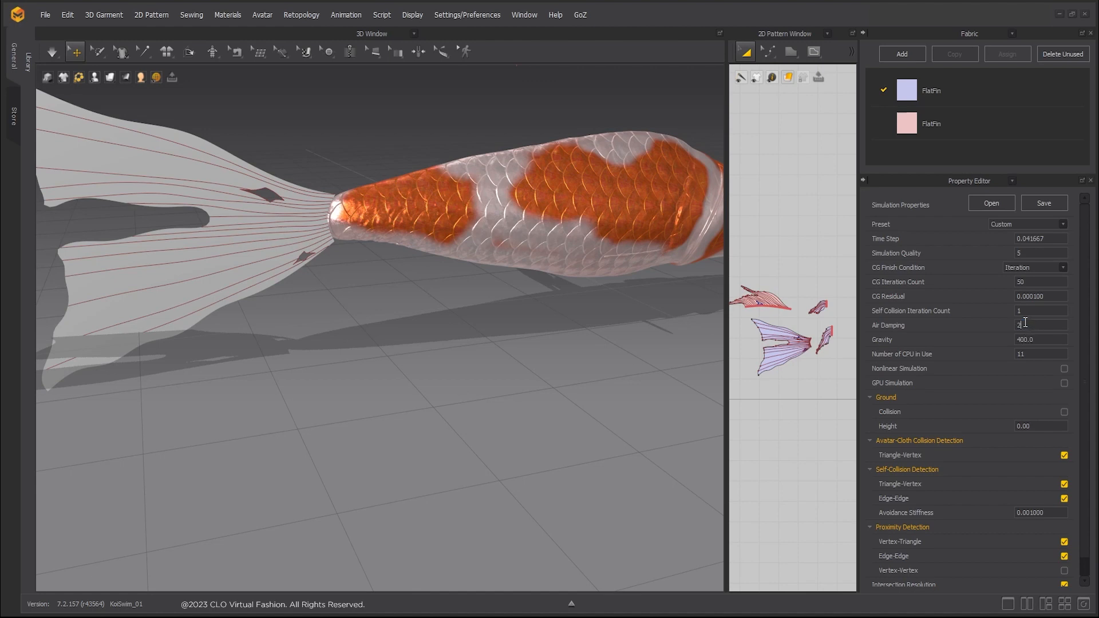
pyautogui.write('2500')
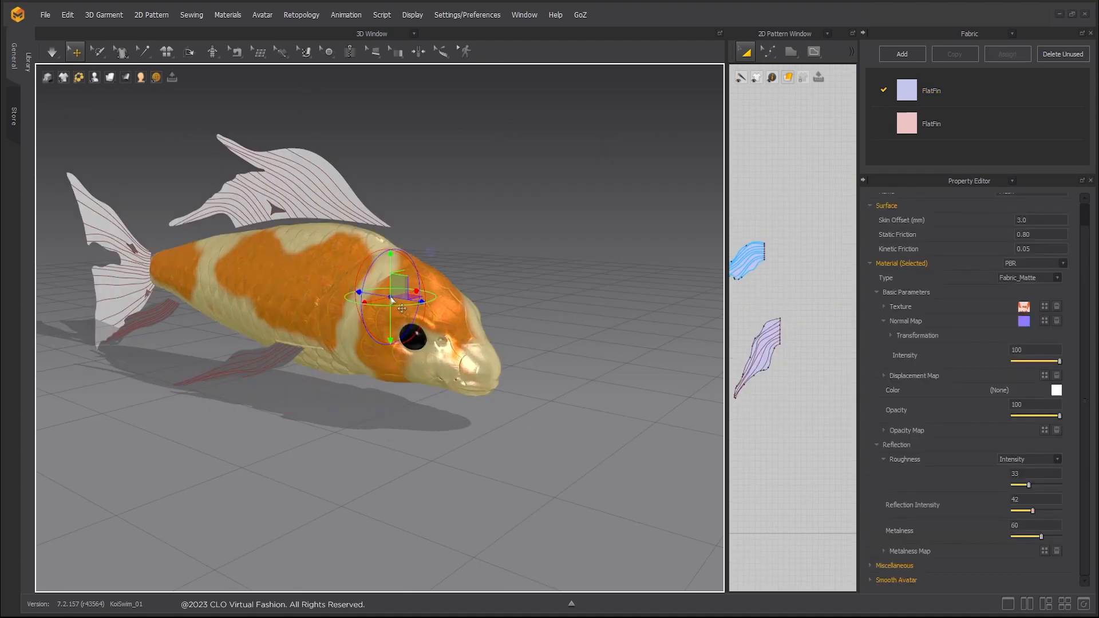
# Set the koi body's Skin Offset to 0.1 mm
pyautogui.click(1037, 219)
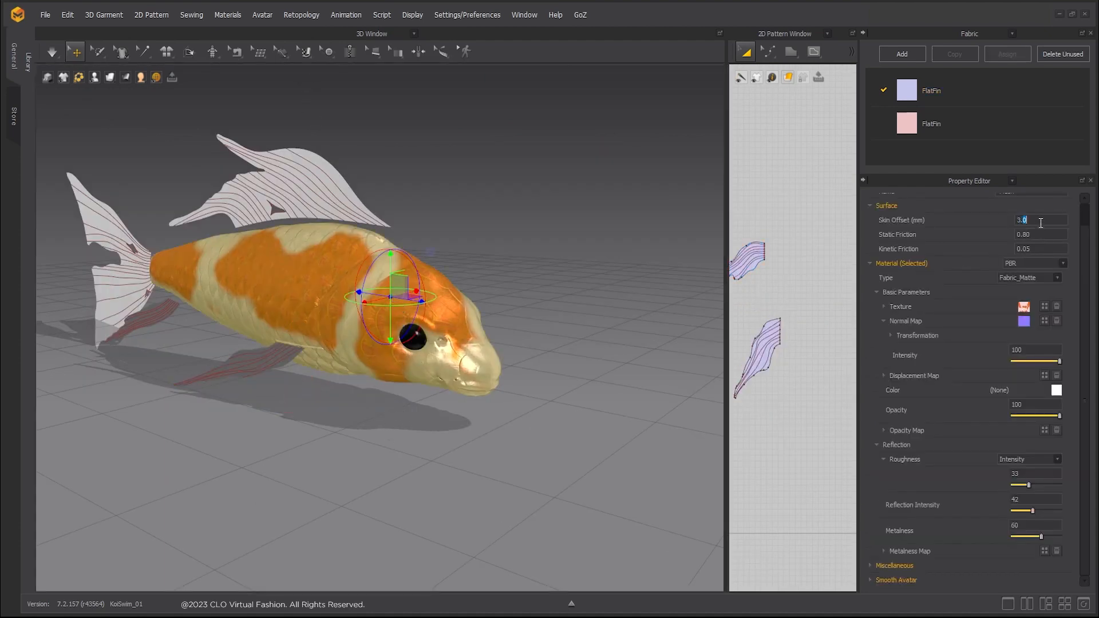
pyautogui.write('0.1')
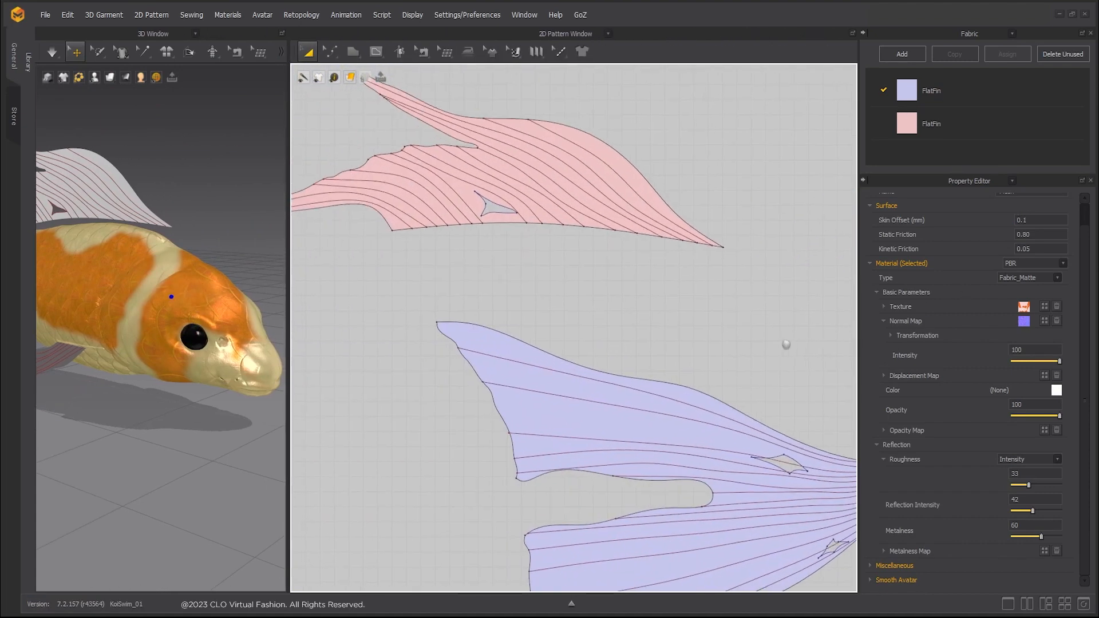
pyautogui.click(97, 51)
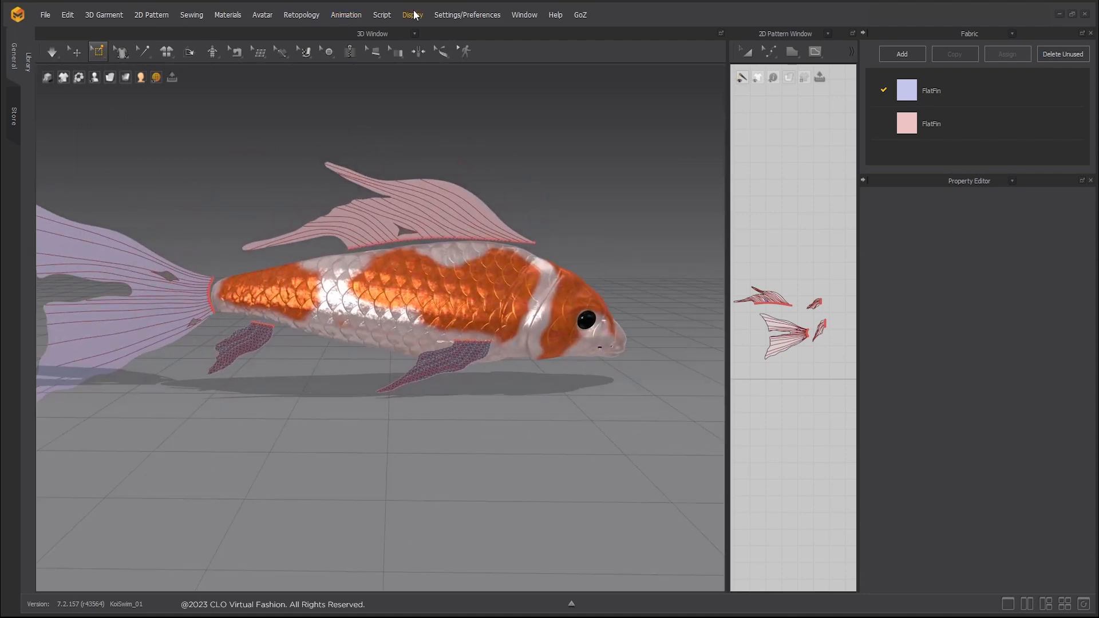
# Add a spherical wind controller (strength 200, turbulence 70) and move it beside the koi
pyautogui.click(412, 14)
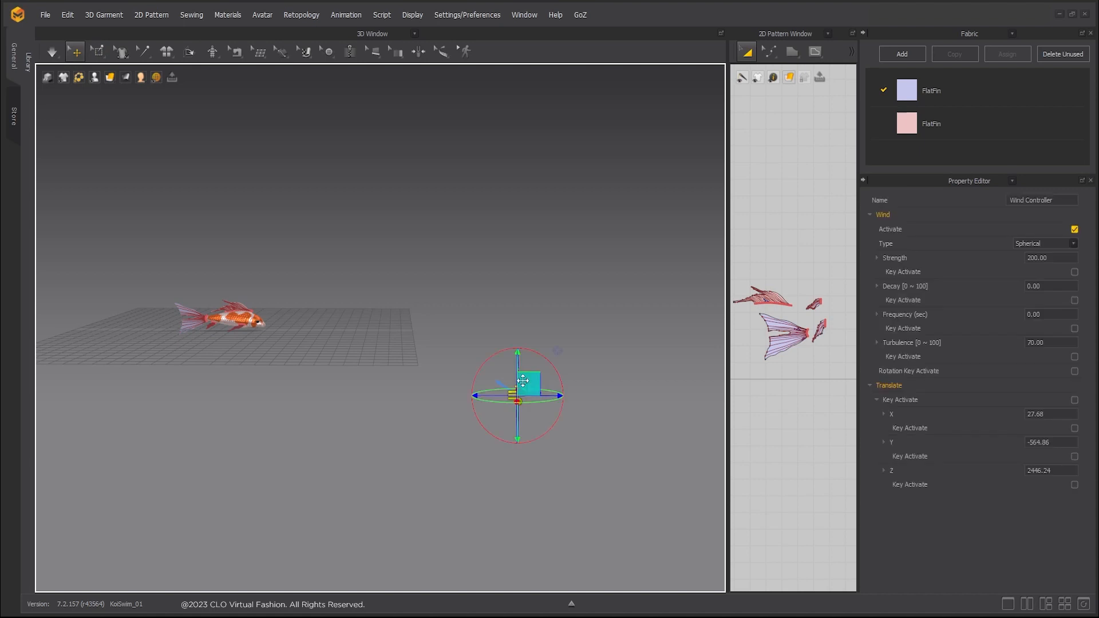
pyautogui.moveTo(517, 396); pyautogui.dragTo(223, 381)
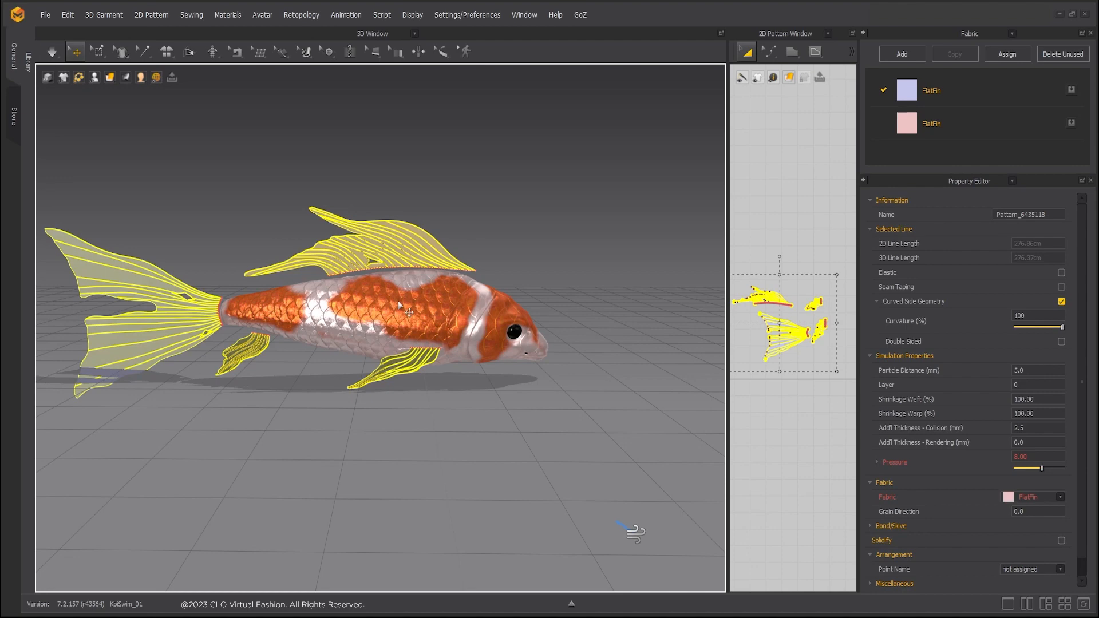
# Run the fin simulation until the fins settle, then stop it
pyautogui.rightClick(400, 305)
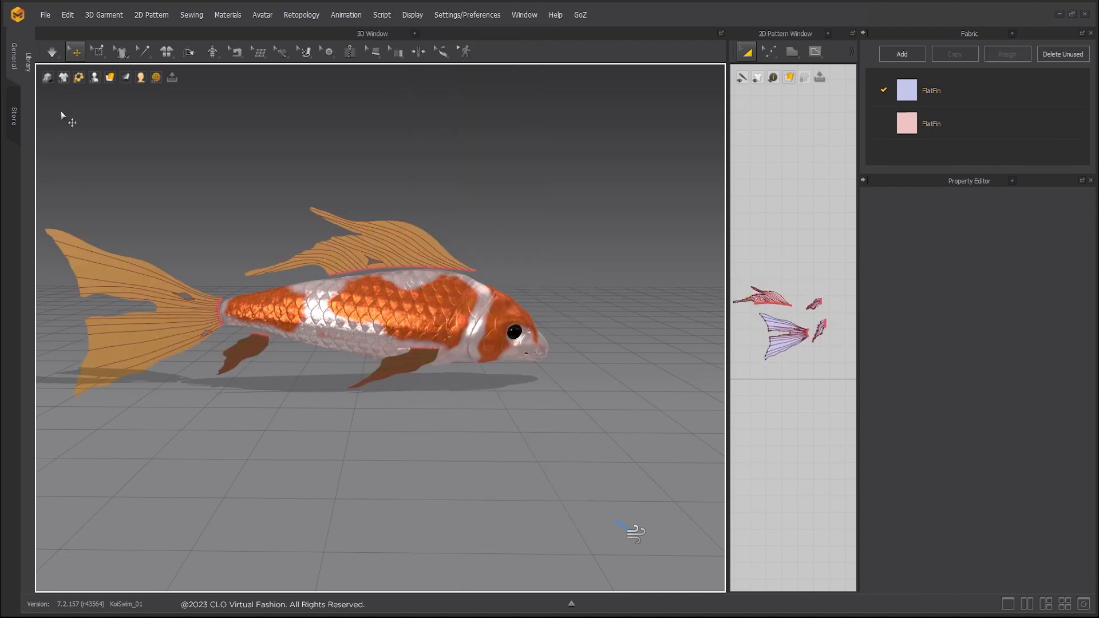
pyautogui.click(52, 51)
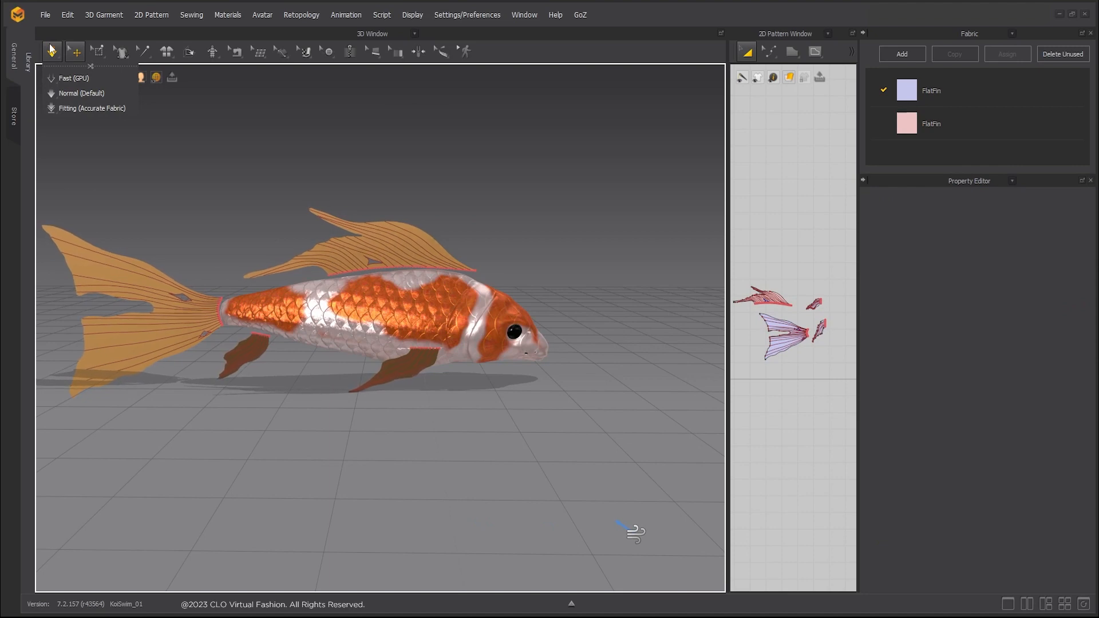
pyautogui.click(103, 14)
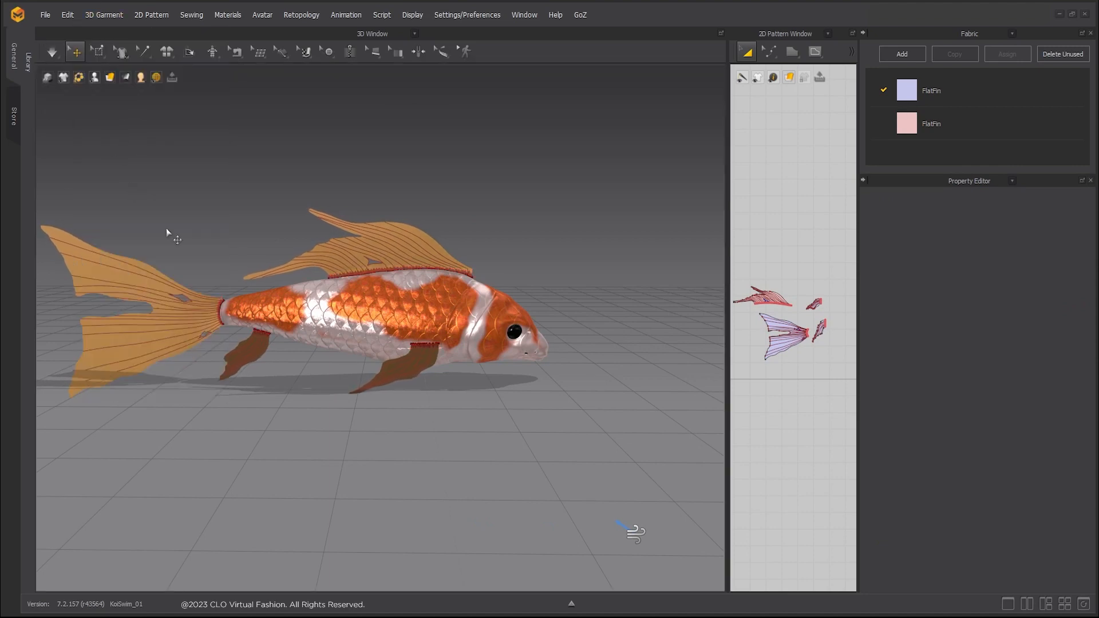
pyautogui.click(52, 51)
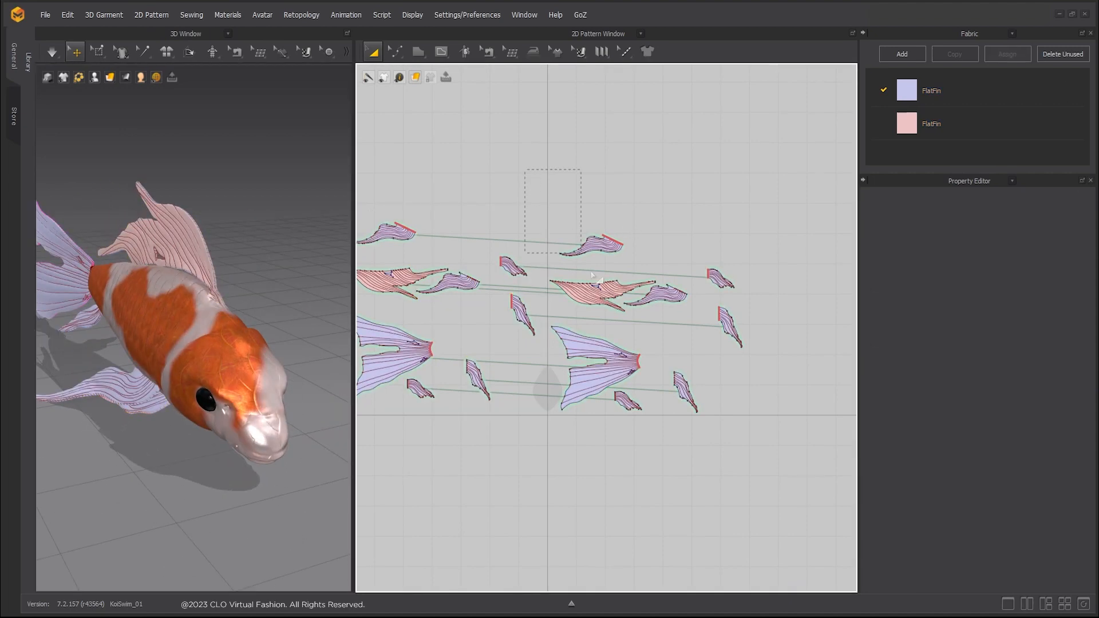
# Arrange the fin copies in the 2D Pattern window for a 122-frame timeline
pyautogui.rightClick(624, 287)
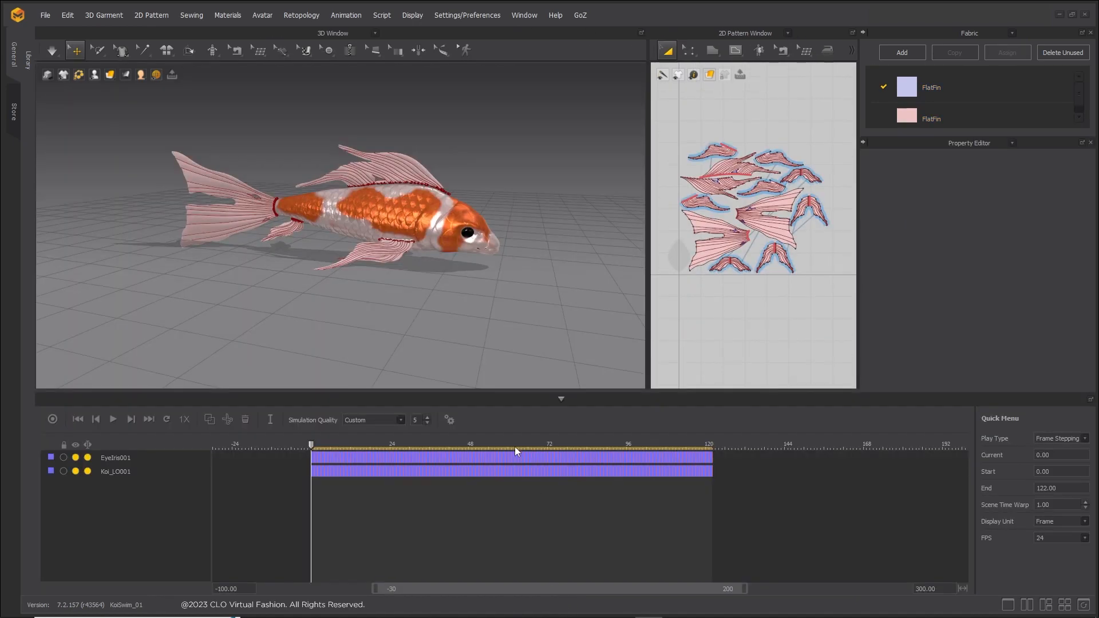
# Record the fin simulation onto the timeline, then stop recording
pyautogui.click(53, 419)
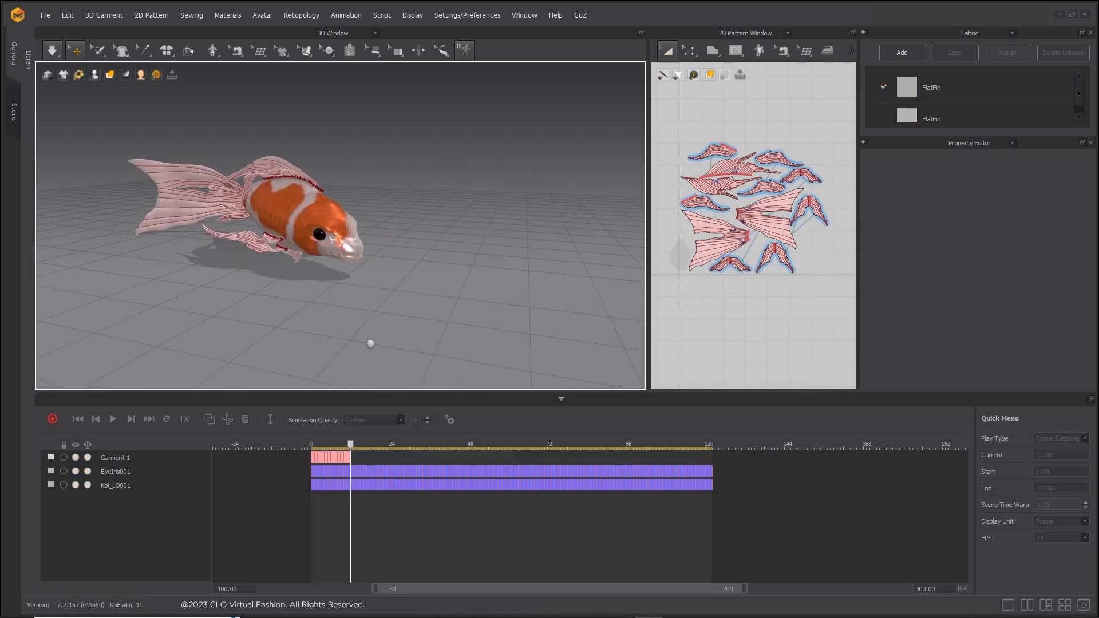
pyautogui.click(113, 419)
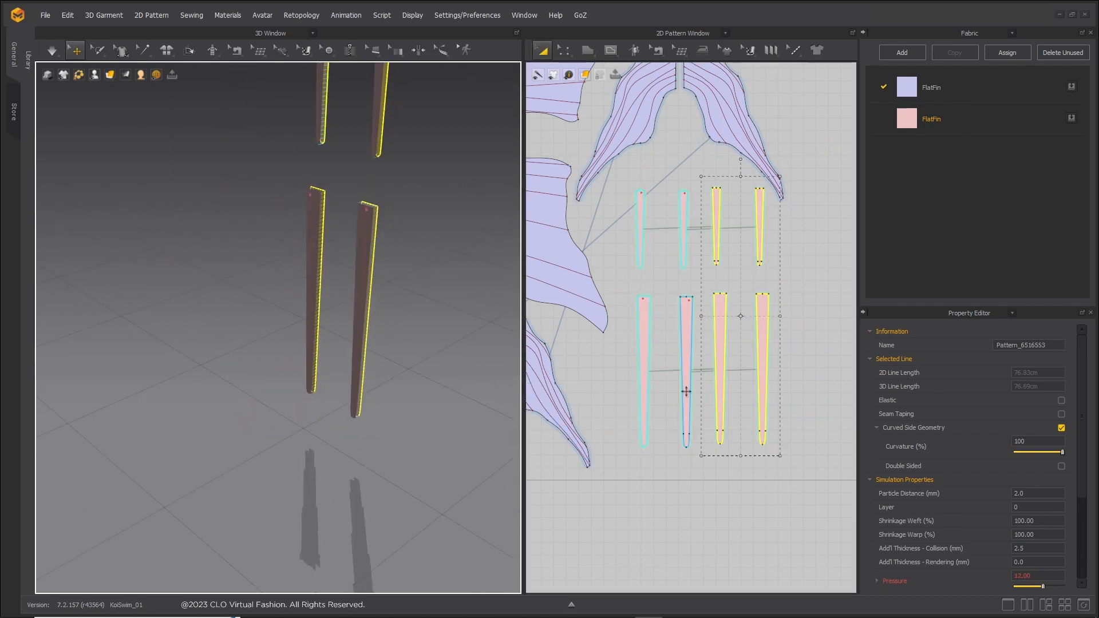
# Create eight tapered seaweed stalk pieces with inflation pressure 11
pyautogui.rightClick(687, 391)
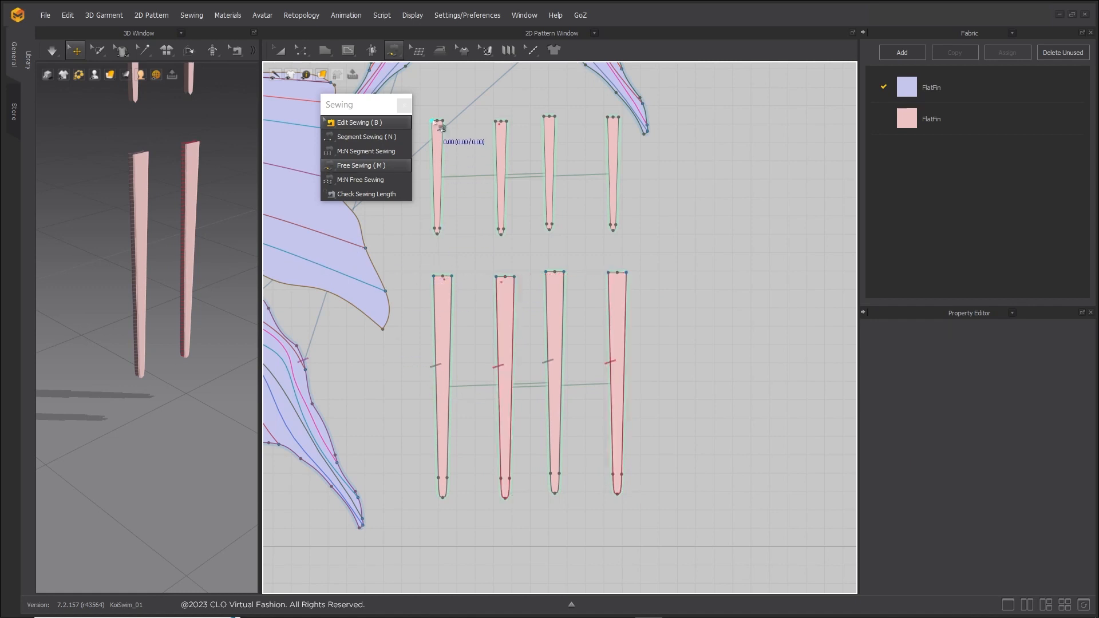
# Free-sew the paired seaweed stalk edges together with one drag
pyautogui.moveTo(440, 124); pyautogui.dragTo(549, 188)
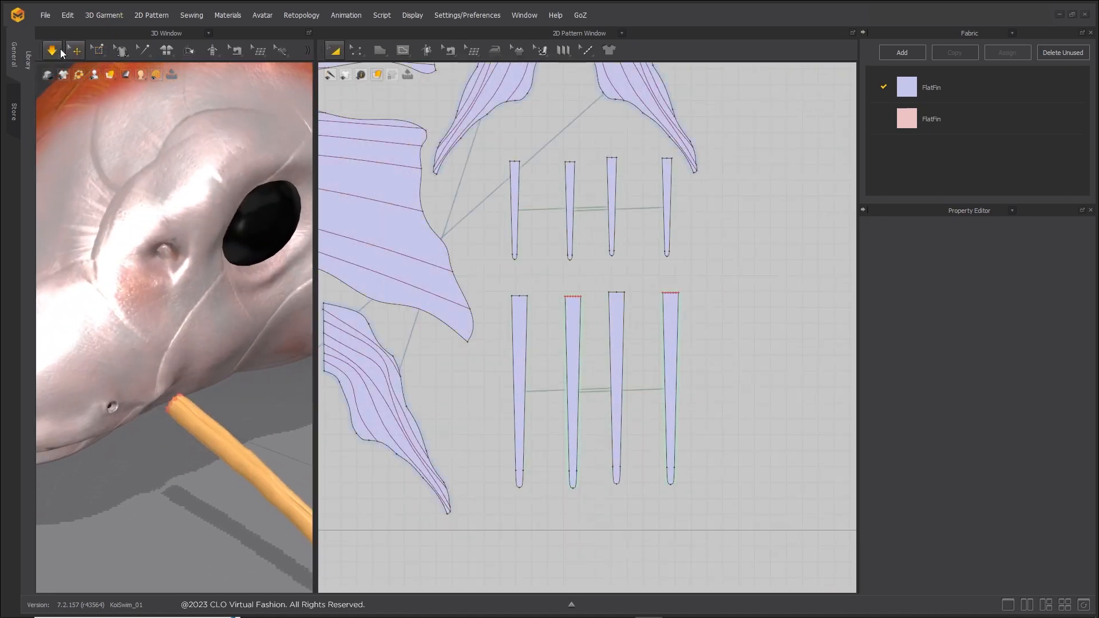
# Turn on simulation so the sewn seaweed stalks inflate into round tubes
pyautogui.click(104, 15)
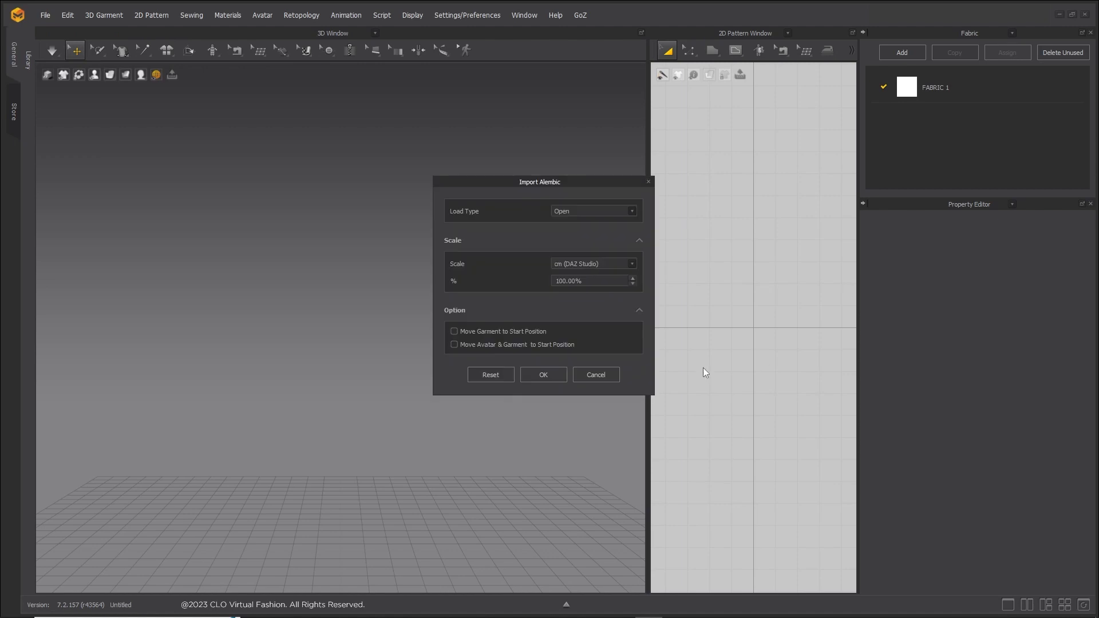
# Confirm the Alembic import, then bring up File menu options to add a project
pyautogui.click(542, 375)
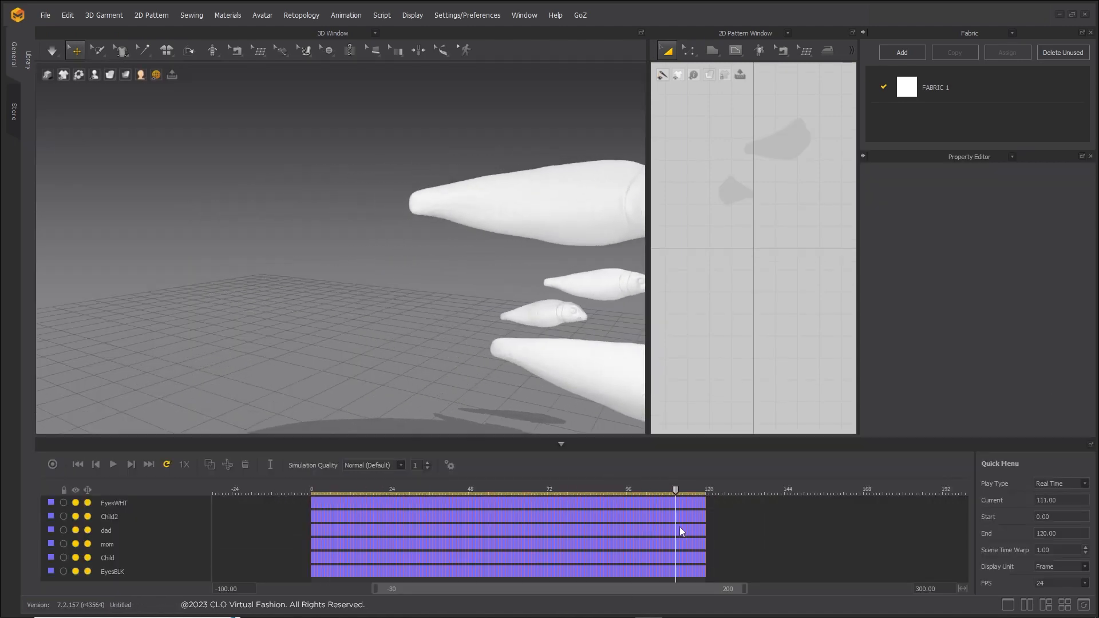
pyautogui.click(45, 15)
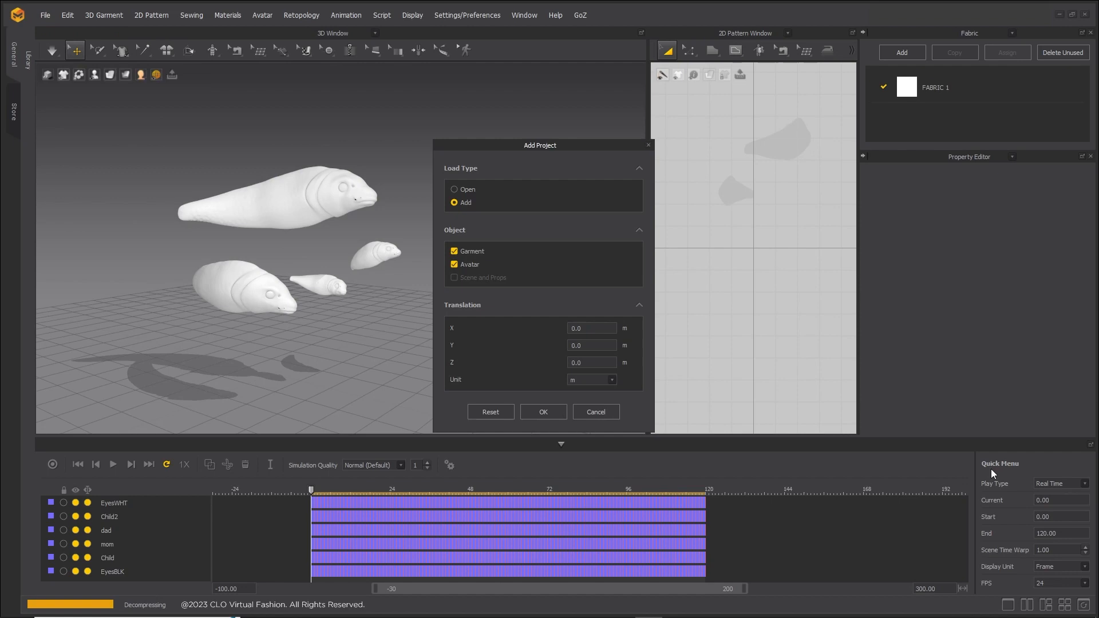
# Load the KoiSwim_02_Family project with its four finned koi
pyautogui.click(543, 412)
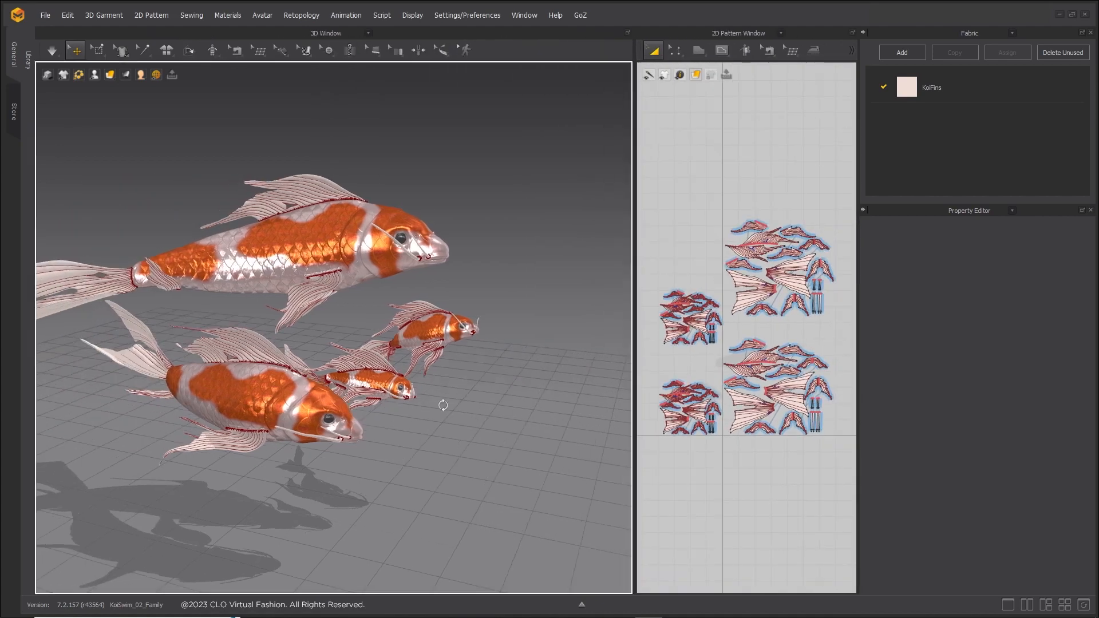
# Play and stop the koi swim animation on the timeline, then open the File menu
pyautogui.click(581, 603)
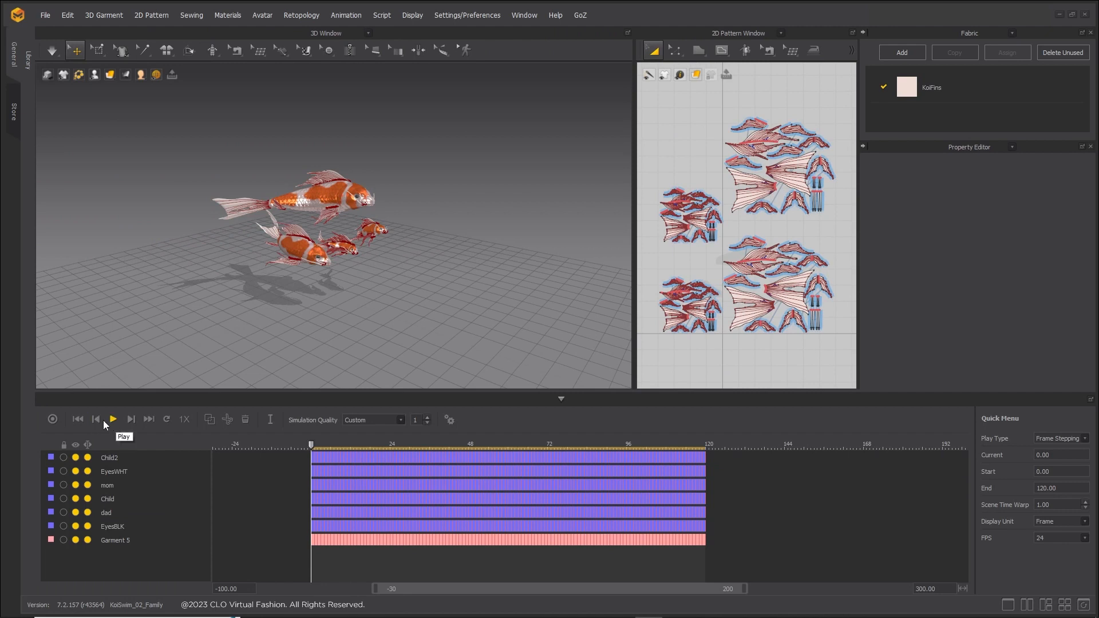
pyautogui.click(112, 419)
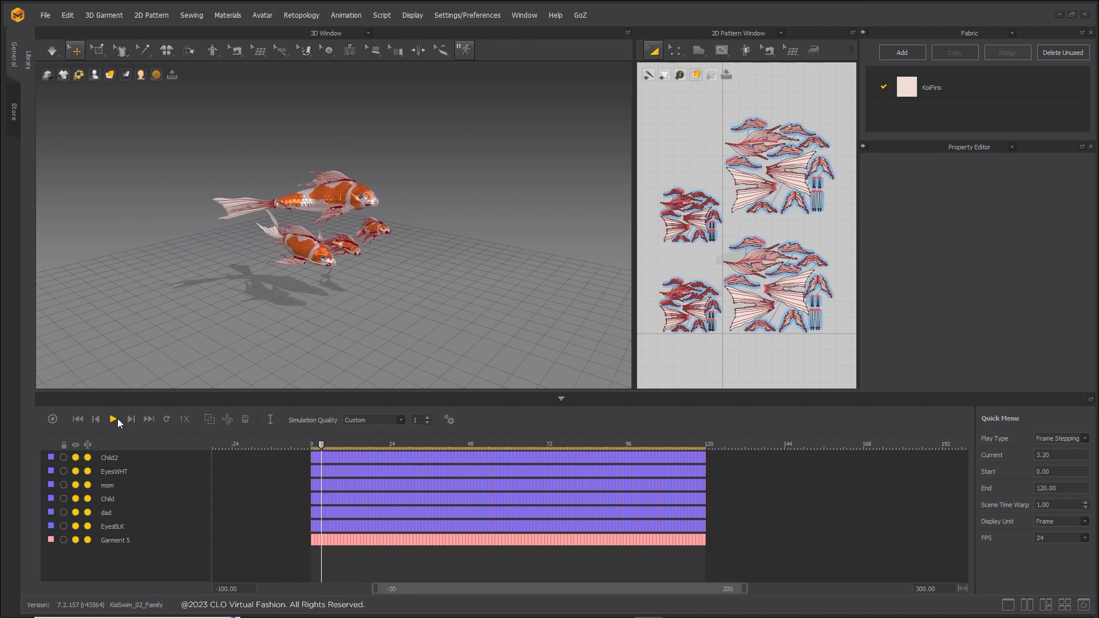
pyautogui.click(112, 419)
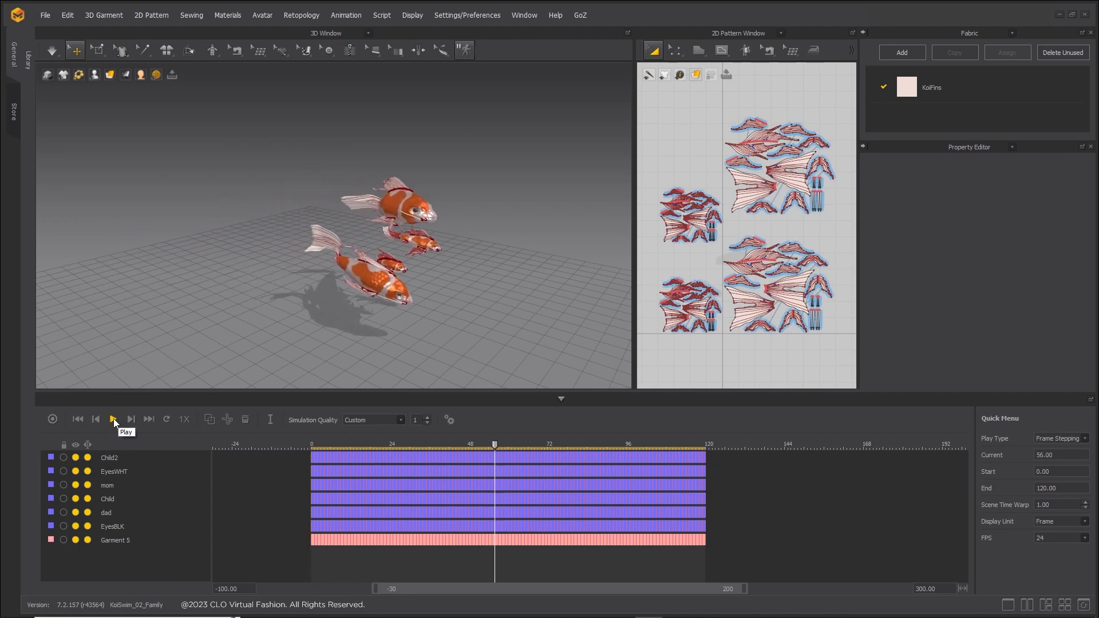
pyautogui.click(112, 419)
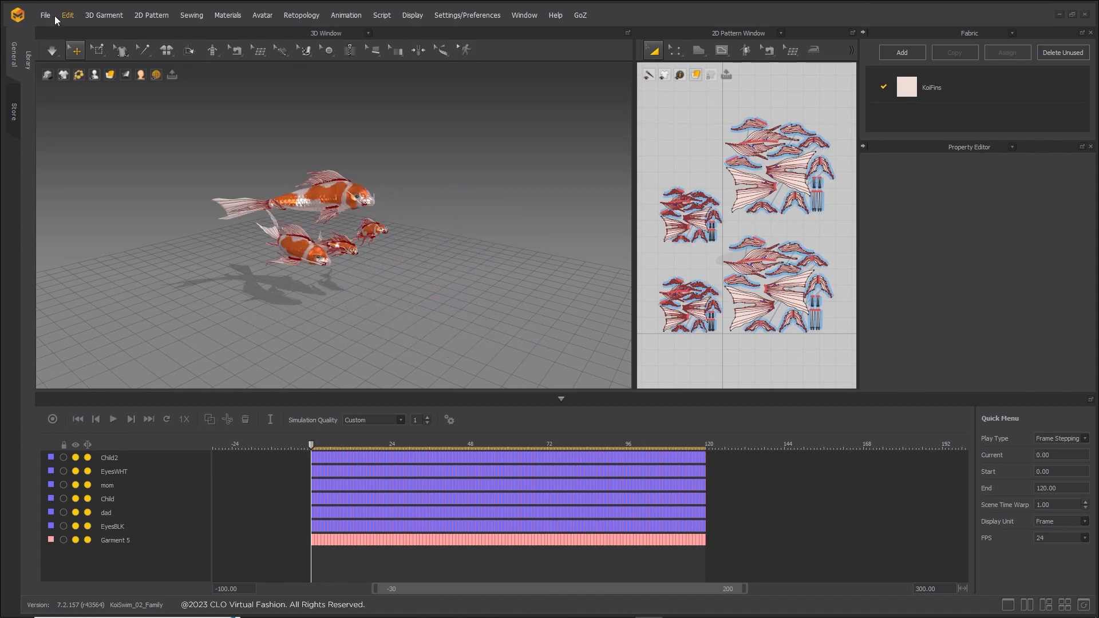
pyautogui.click(45, 15)
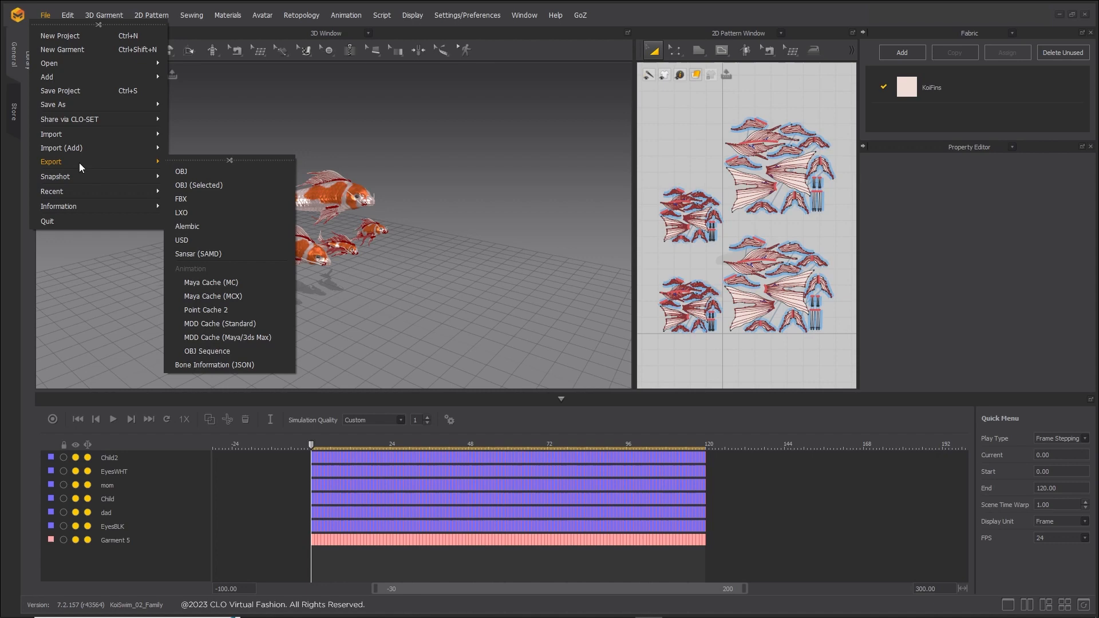
# Export the koi family animation to Alembic at 24 FPS in centimetres
pyautogui.click(187, 226)
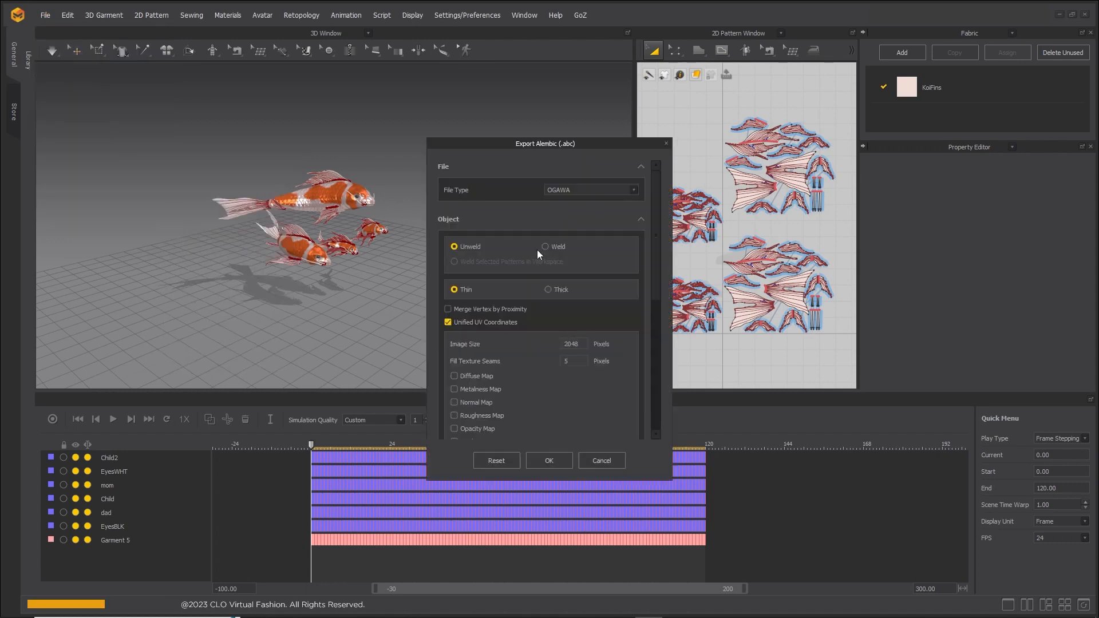
pyautogui.moveTo(477, 282)
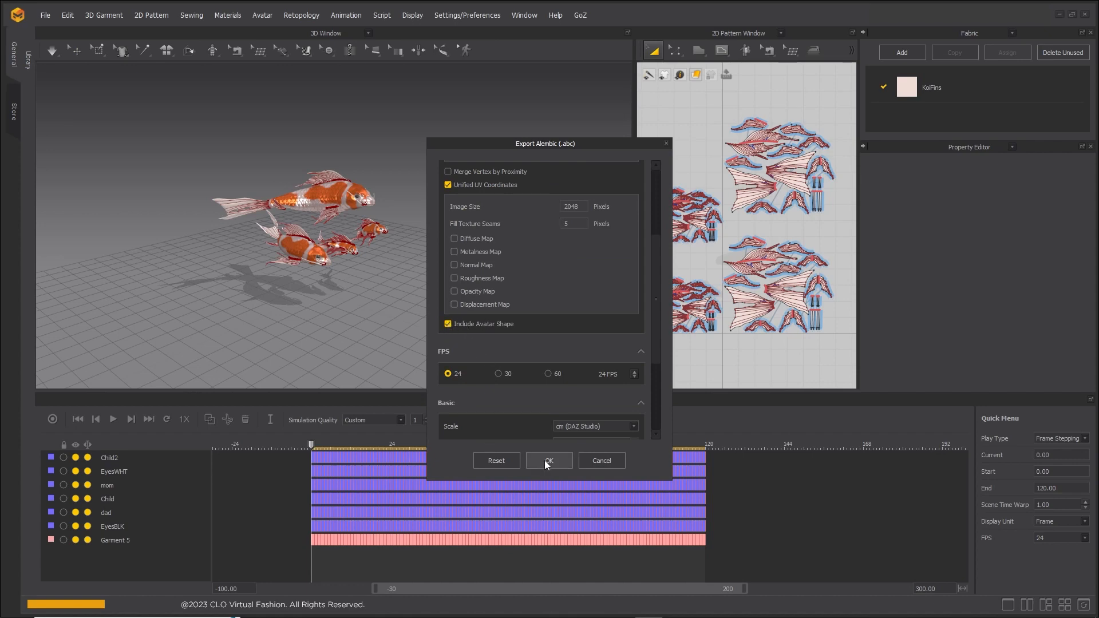
pyautogui.click(549, 460)
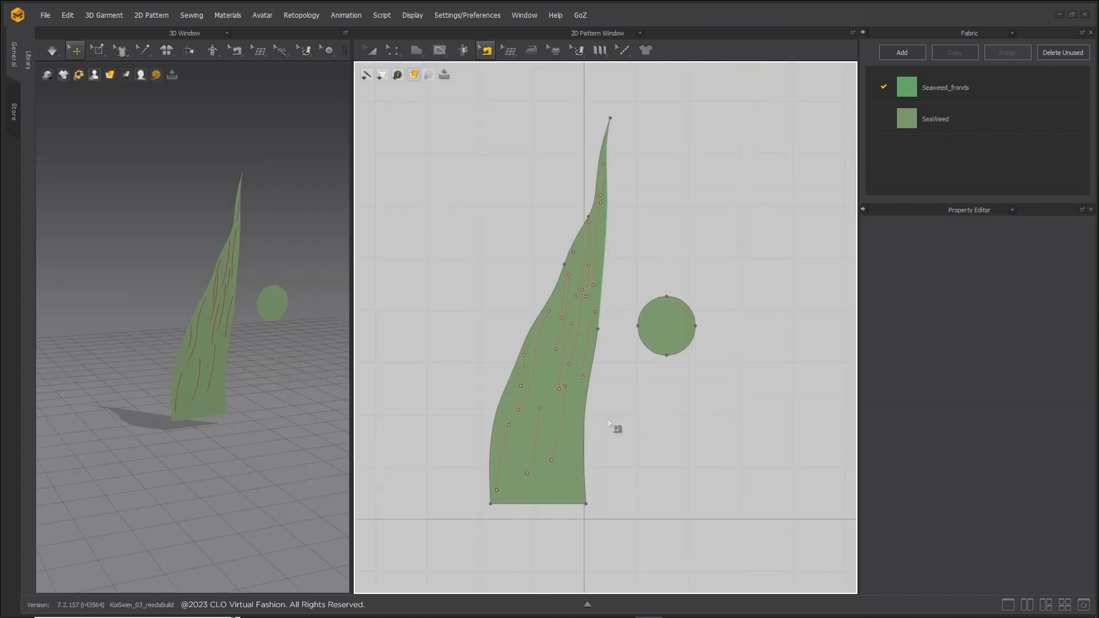
# Select the frond pattern and simulate it so it curls upward from the base
pyautogui.click(666, 325)
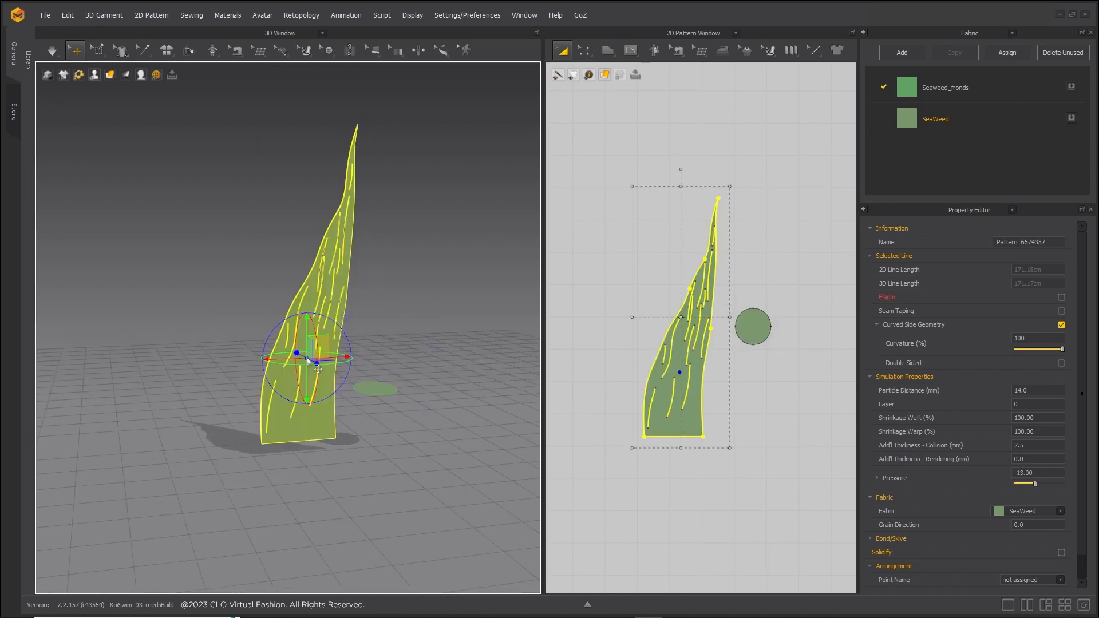
pyautogui.click(52, 50)
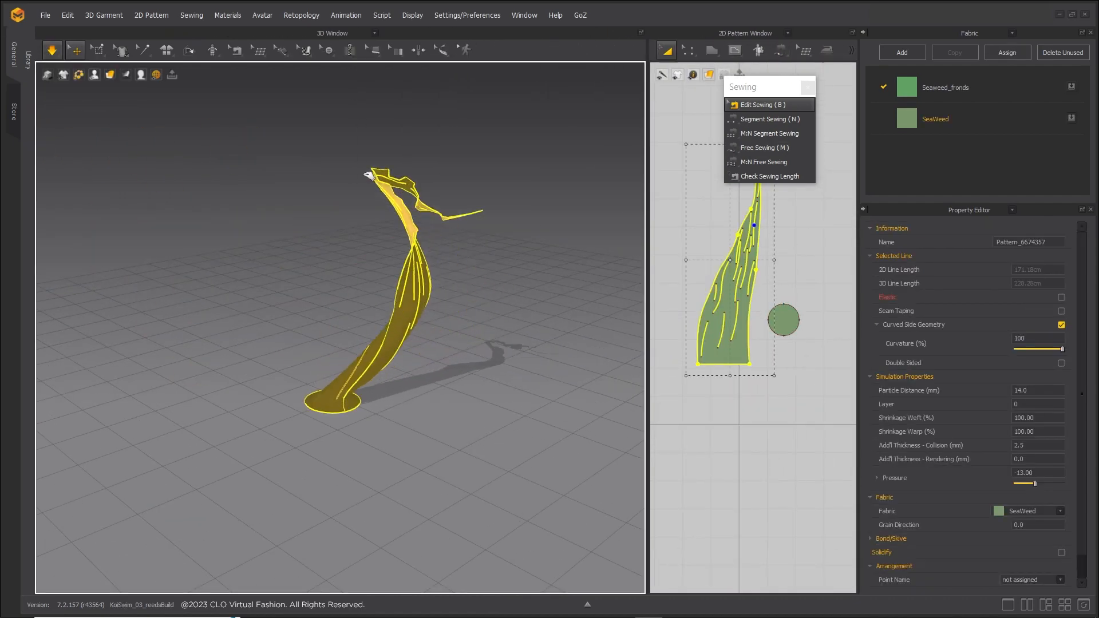
# Set simulation Gravity to 0 and Air Damping to 2000 for underwater floating
pyautogui.rightClick(357, 333)
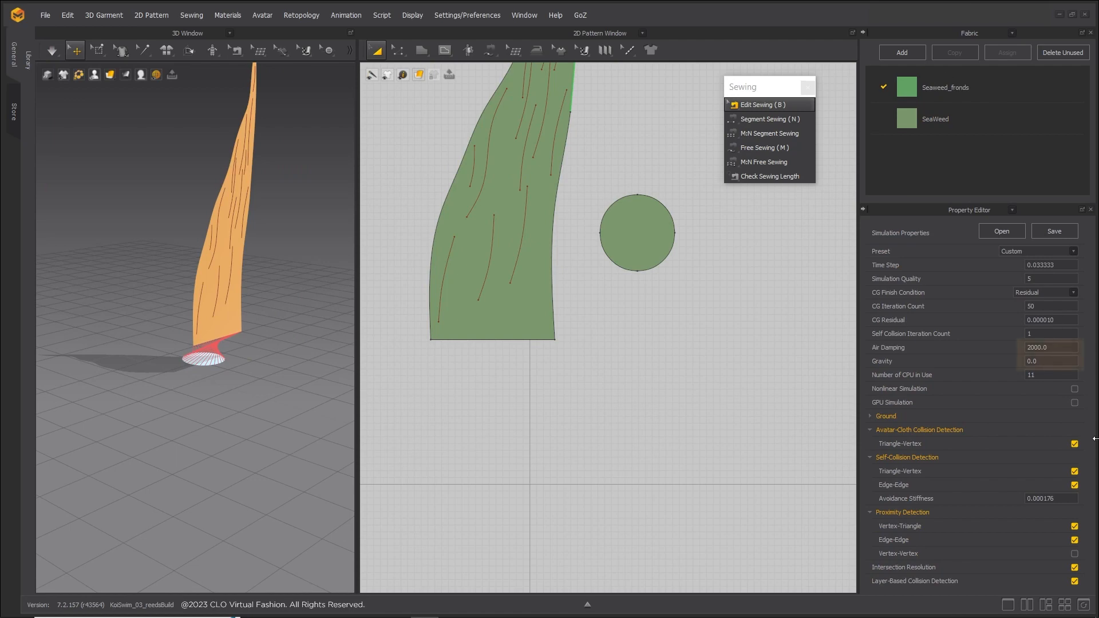
# Segment-sew the frond edge to the tall curving stalk edge
pyautogui.click(53, 50)
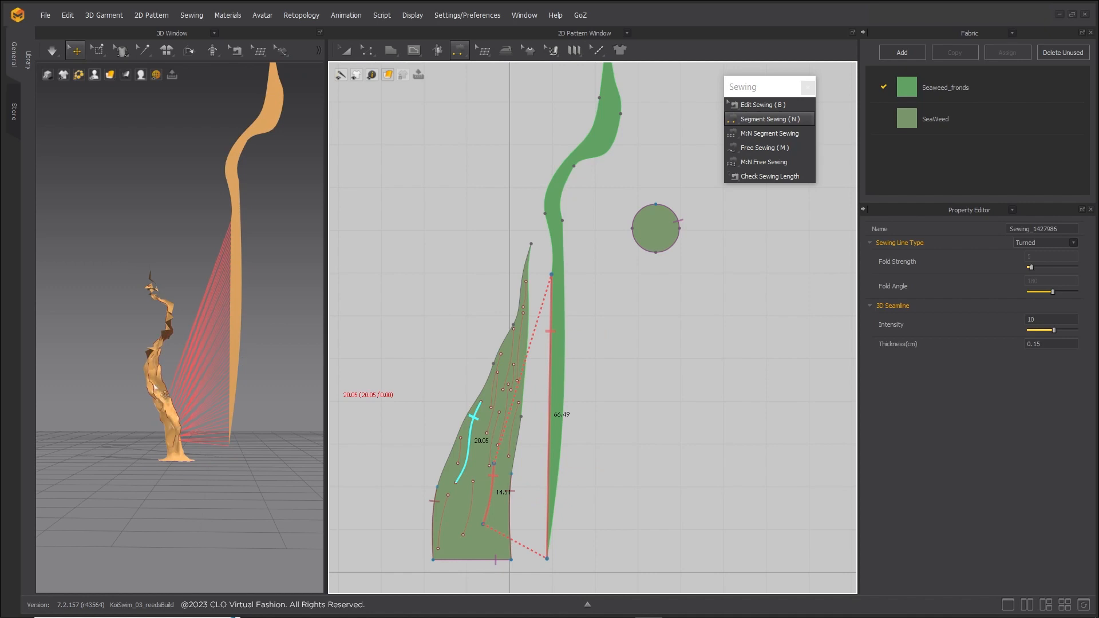
# Duplicate the seaweed pieces into three simulated frond clumps in quality render
pyautogui.click(52, 50)
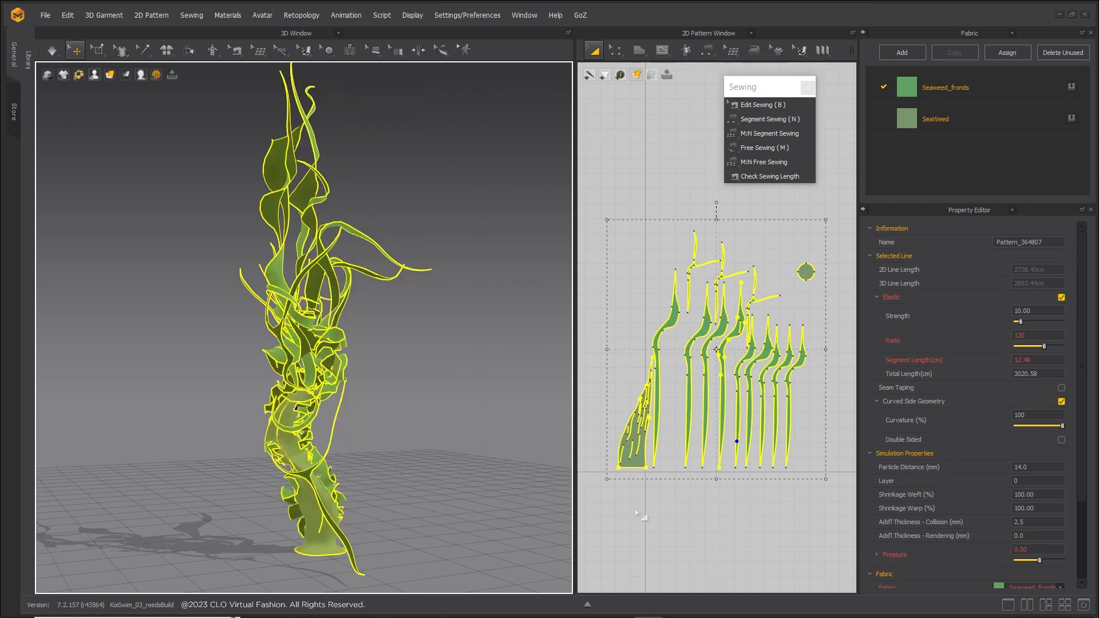
pyautogui.click(53, 50)
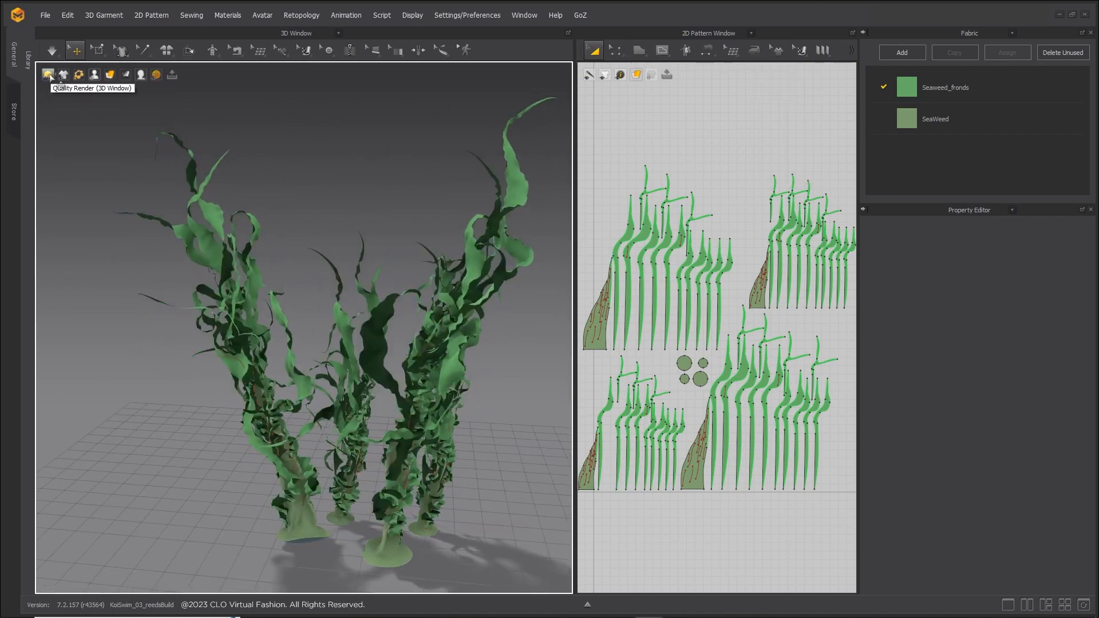
# Import the koi family Alembic animation with default import settings
pyautogui.click(44, 15)
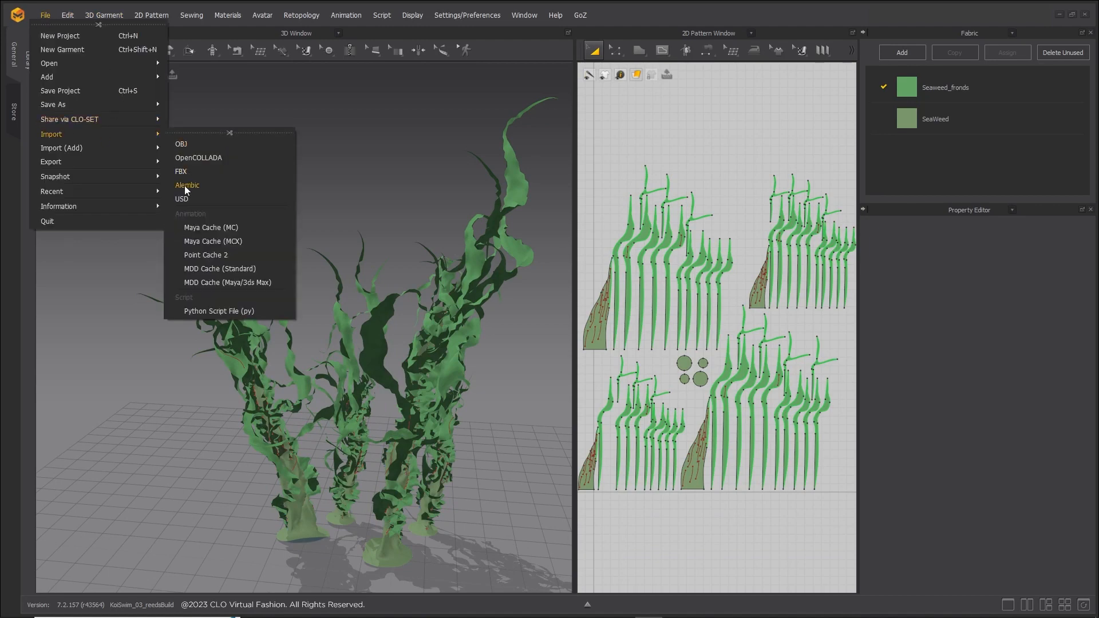
pyautogui.click(187, 185)
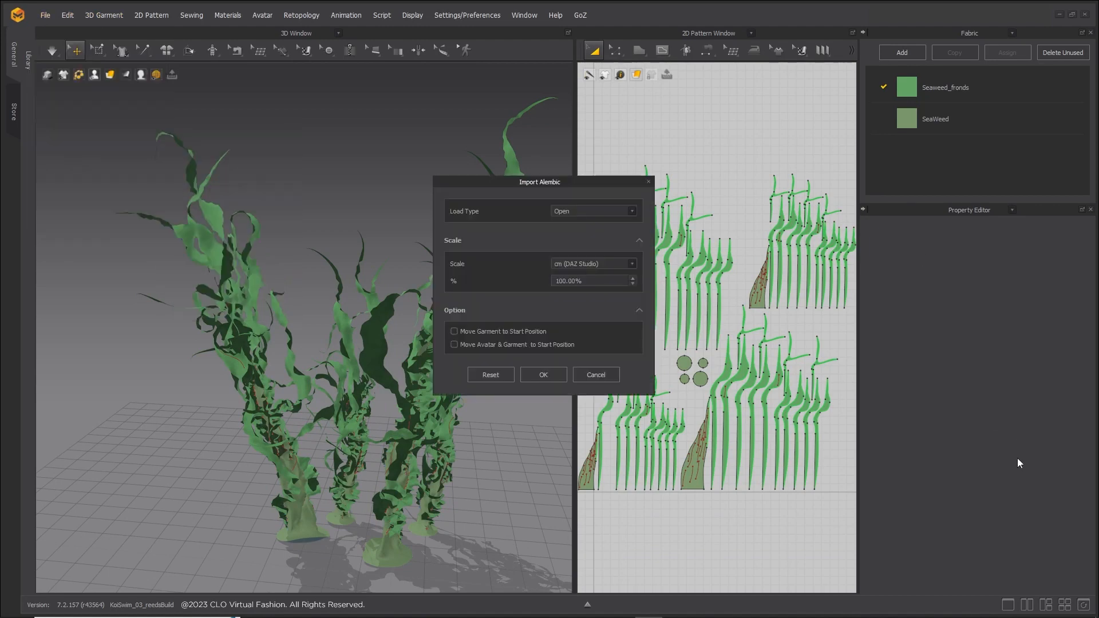
pyautogui.click(543, 374)
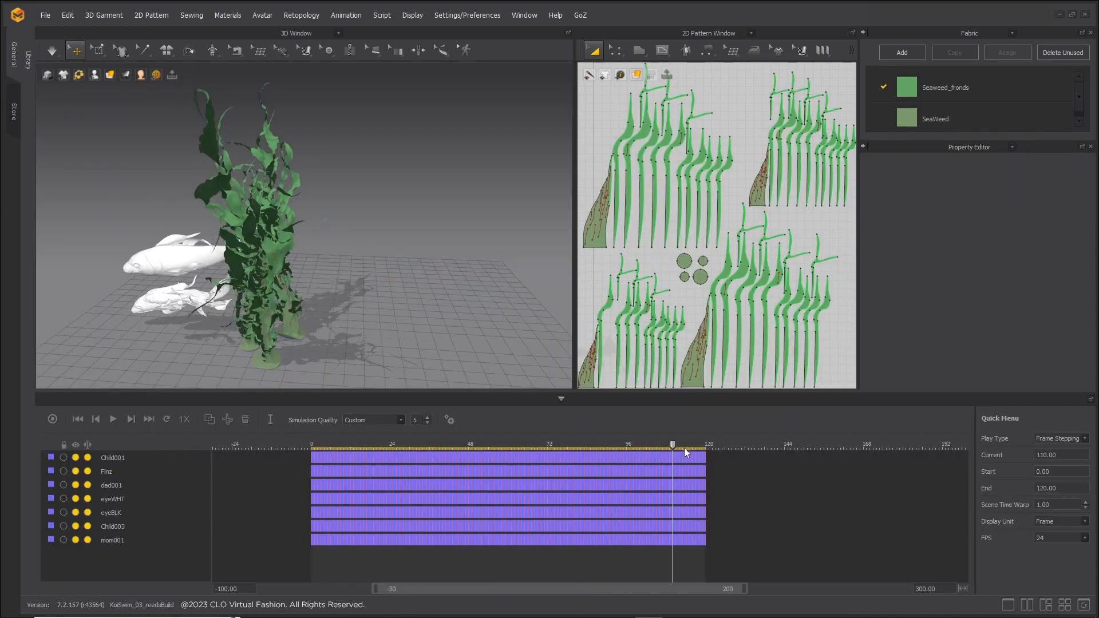
# Rewind the animation timeline to the first frame
pyautogui.click(112, 419)
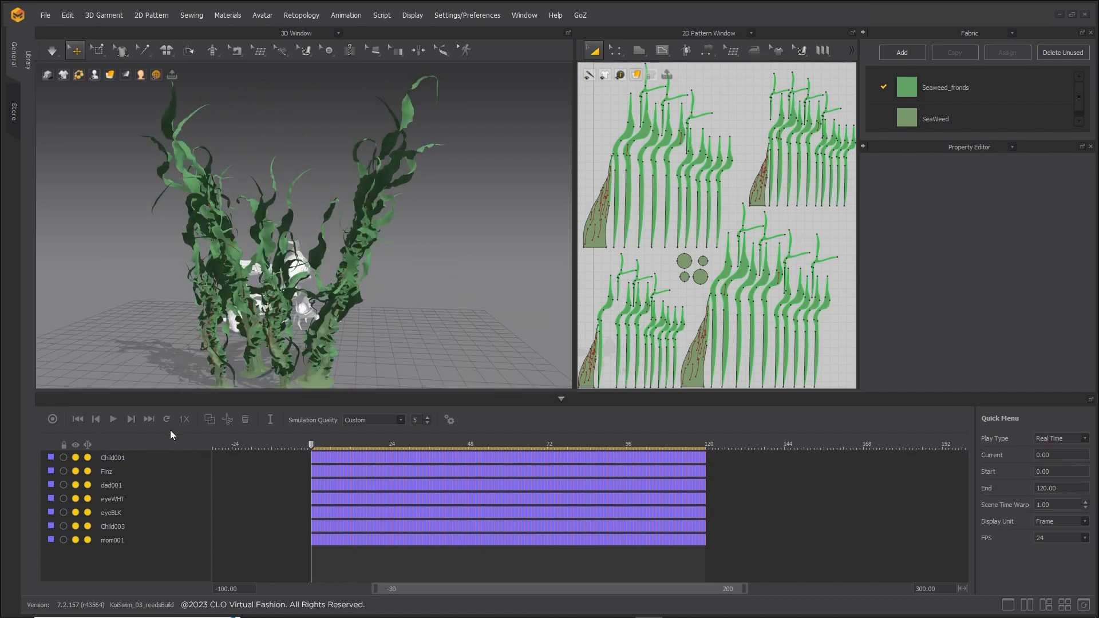
pyautogui.click(113, 418)
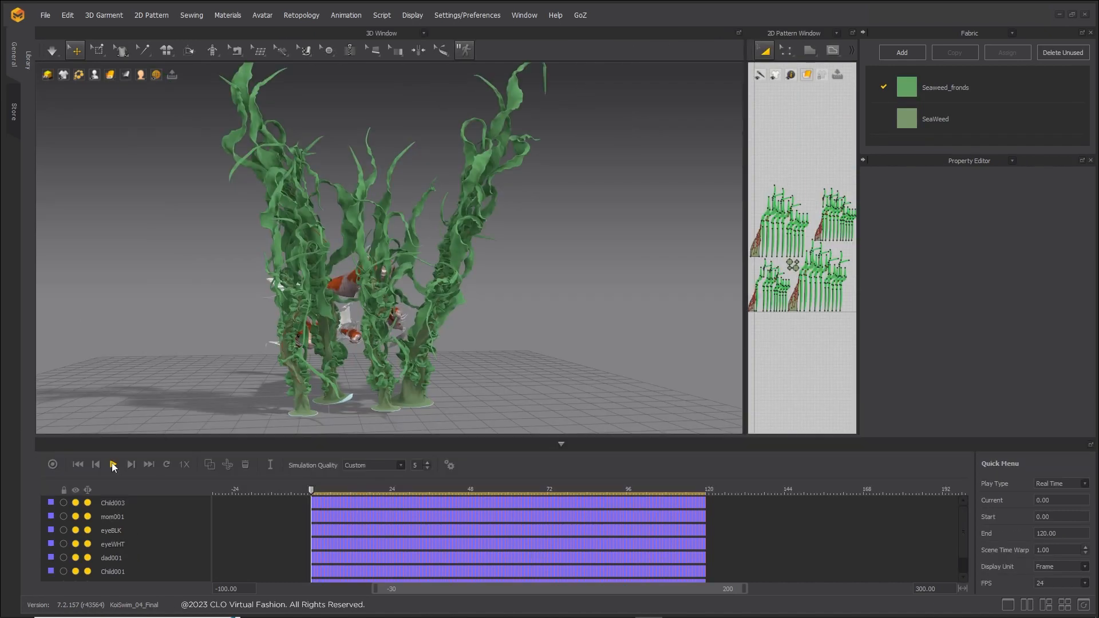
# Play the koi swim animation, rewind, and replay it through frame 120
pyautogui.click(113, 465)
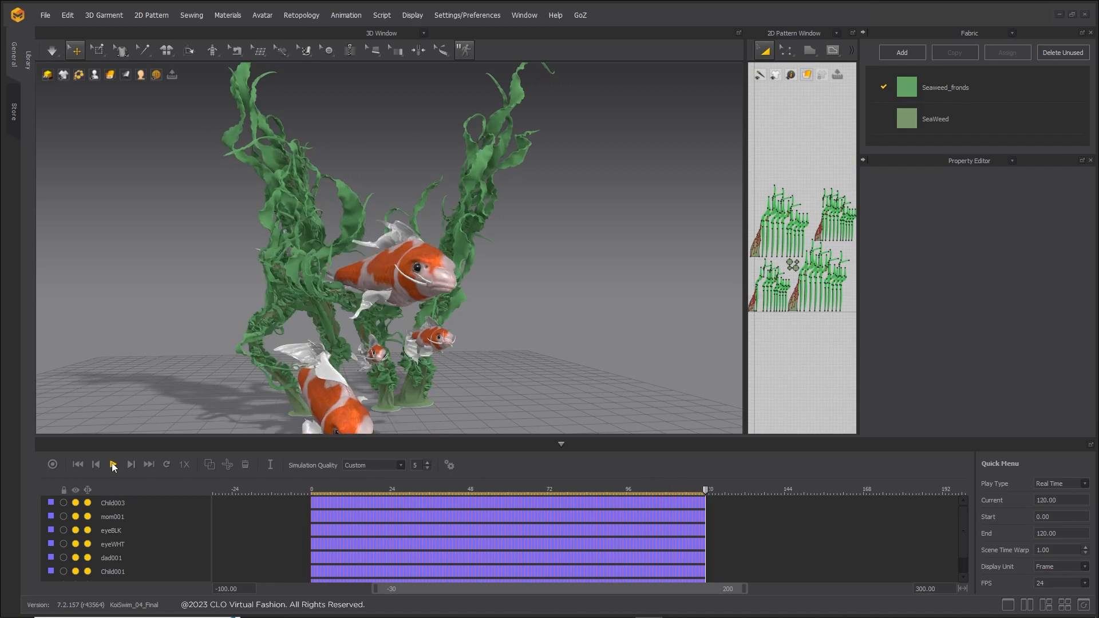
pyautogui.click(113, 464)
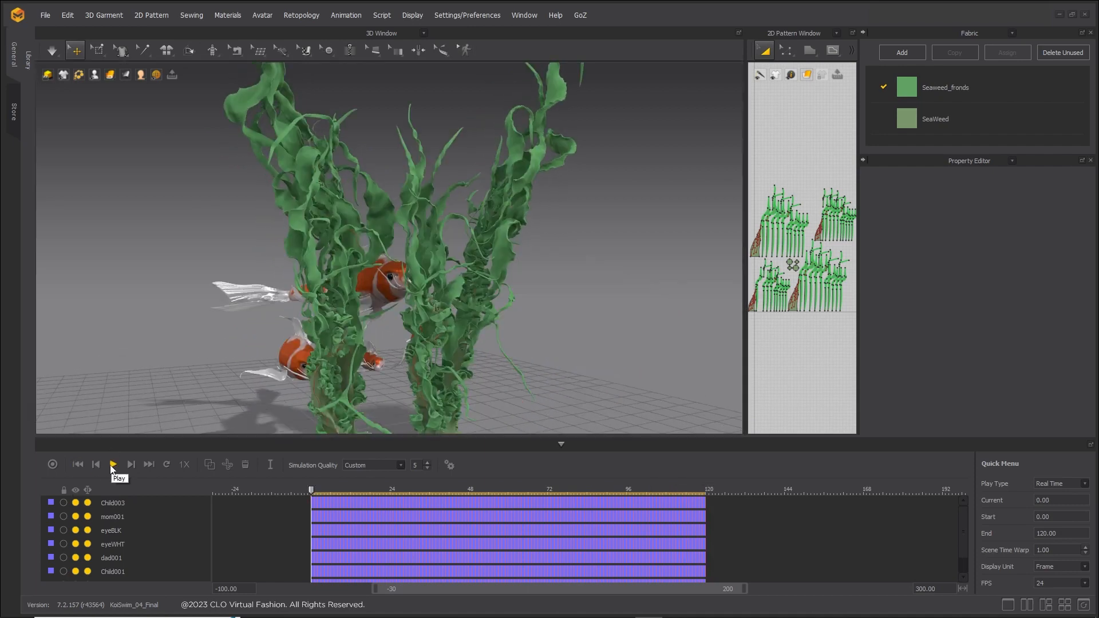
pyautogui.click(112, 464)
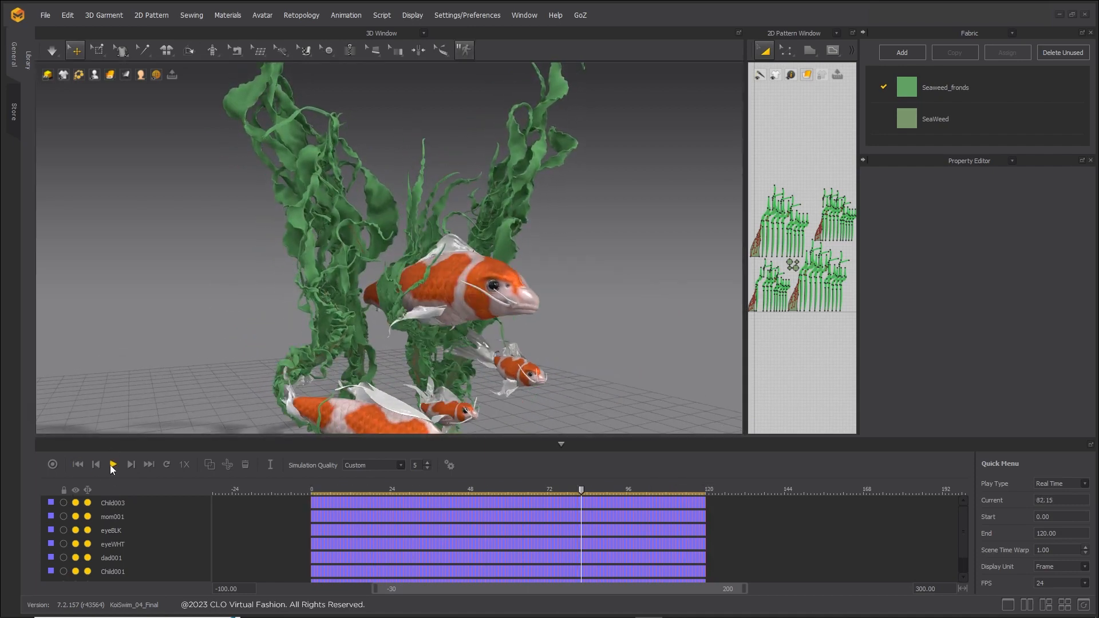
pyautogui.click(112, 465)
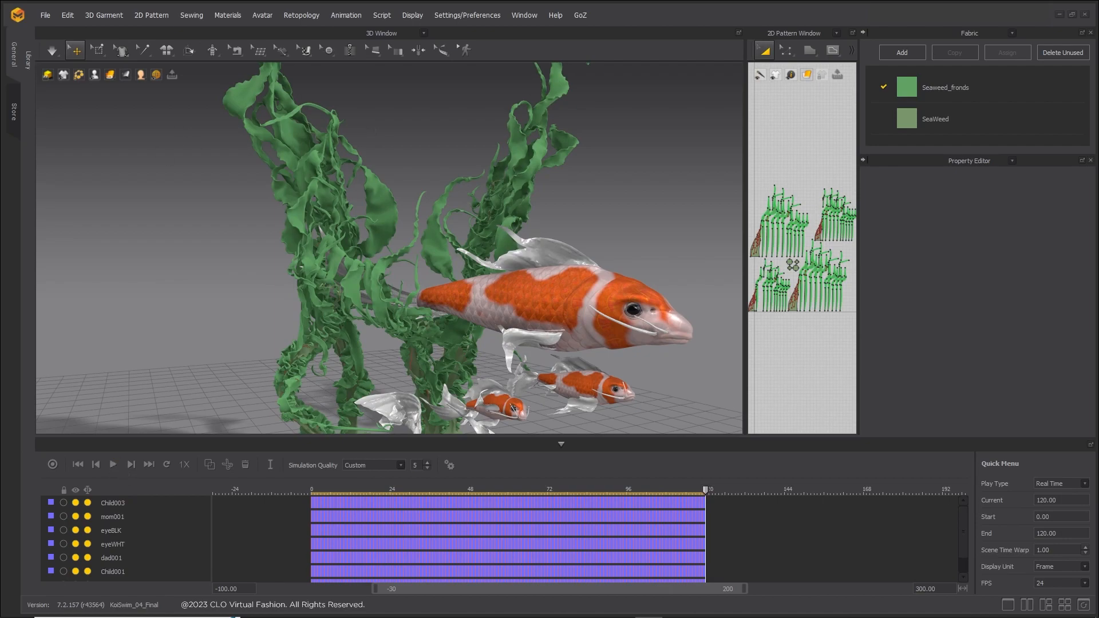